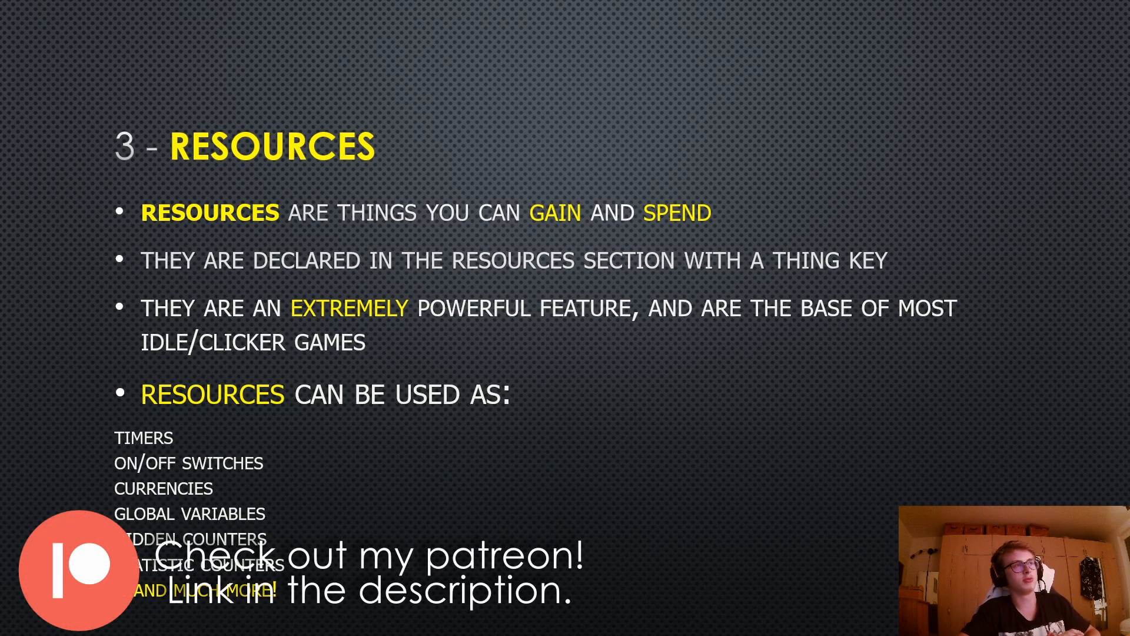
Return to the Coin Mania paste on Pastebin and open it for editing
{"action": "key", "text": "Right"}
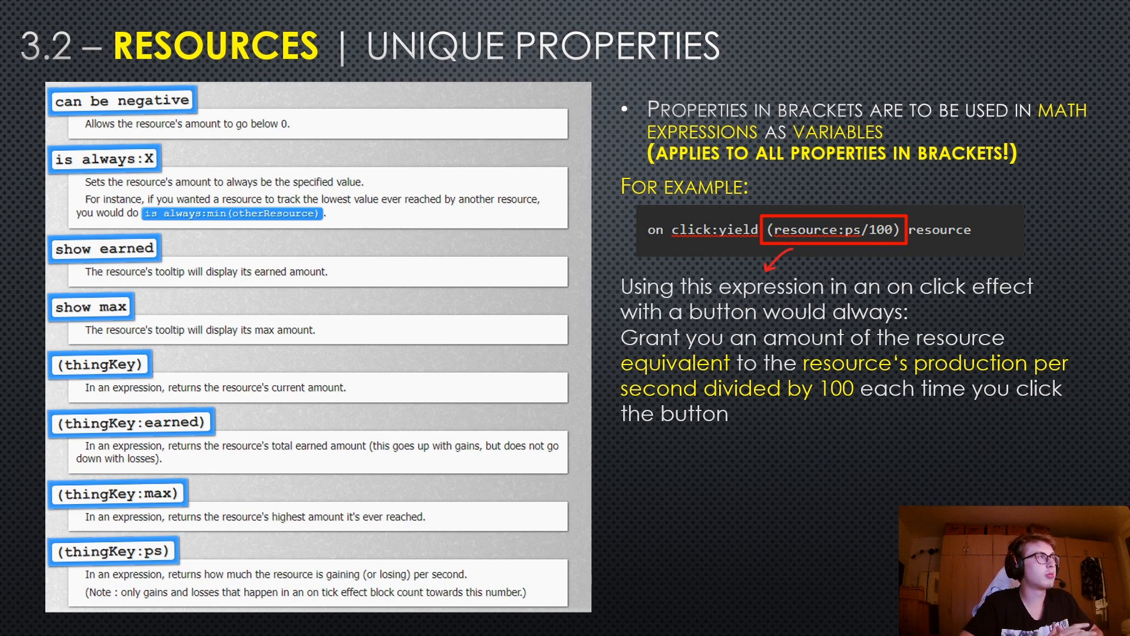
{"action": "mouse_move", "coordinate": [1070, 477]}
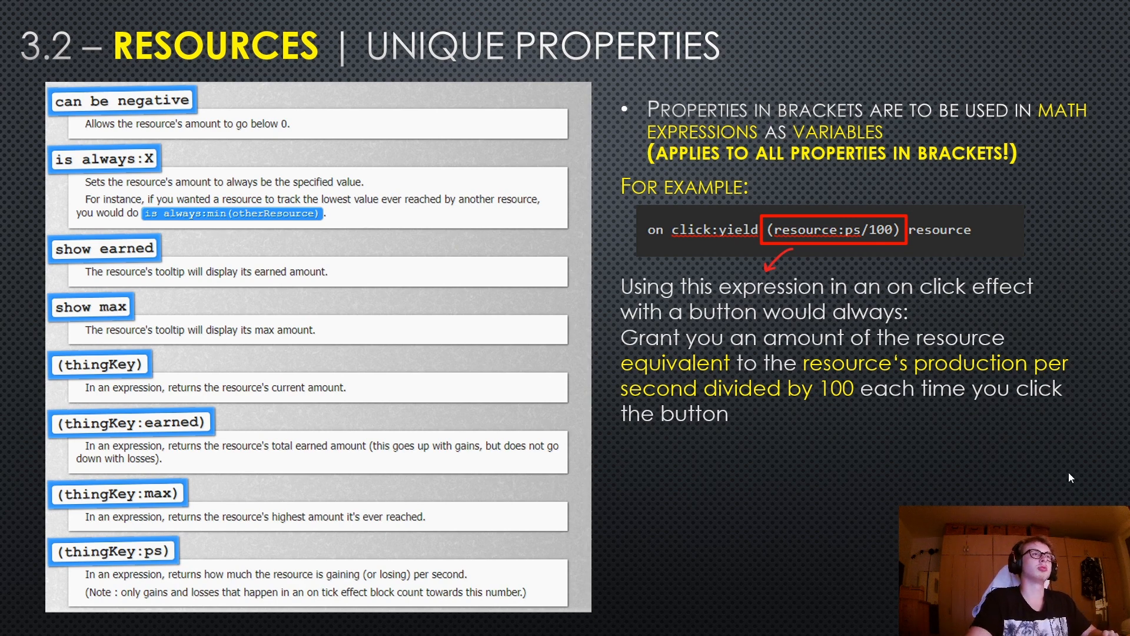
{"action": "mouse_move", "coordinate": [603, 585]}
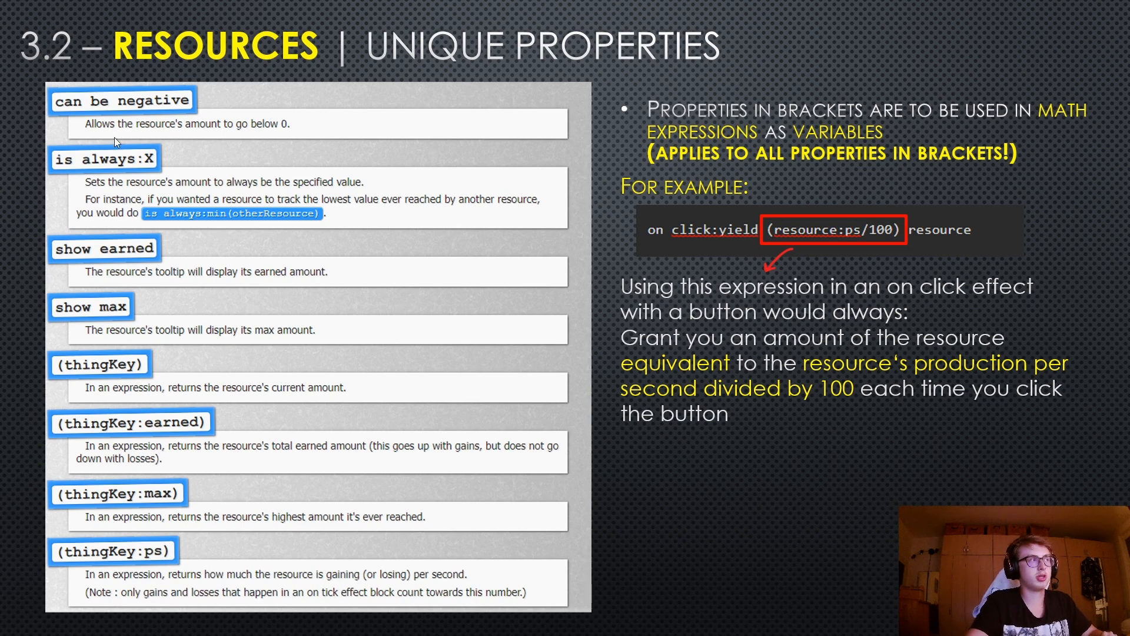
{"action": "mouse_move", "coordinate": [142, 362]}
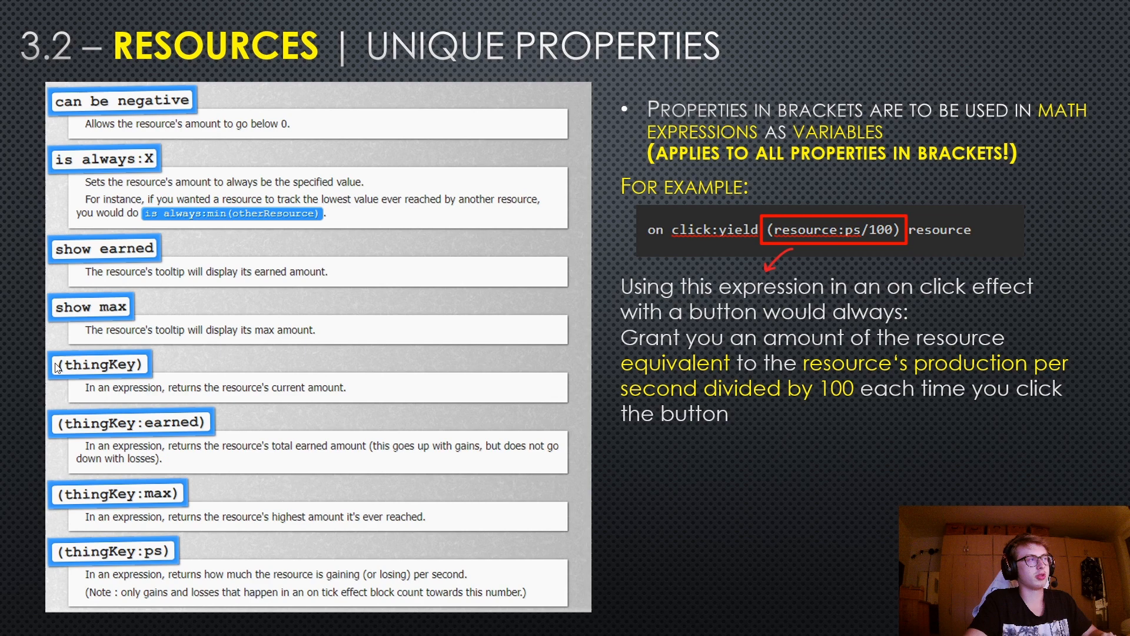
{"action": "mouse_move", "coordinate": [98, 354]}
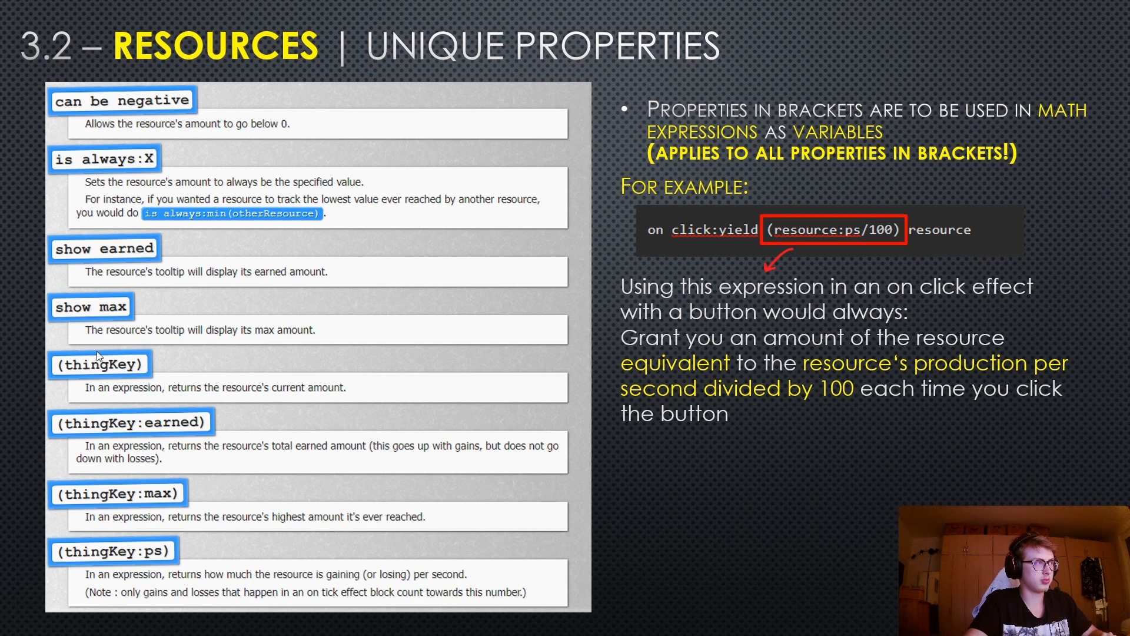
{"action": "mouse_move", "coordinate": [531, 274]}
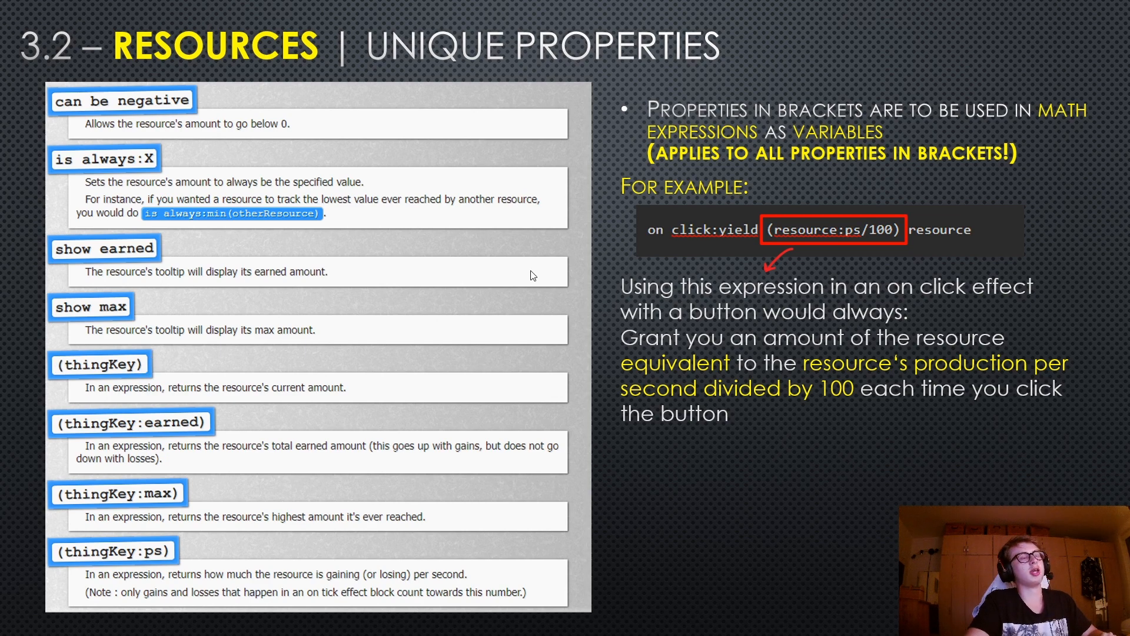
{"action": "mouse_move", "coordinate": [910, 138]}
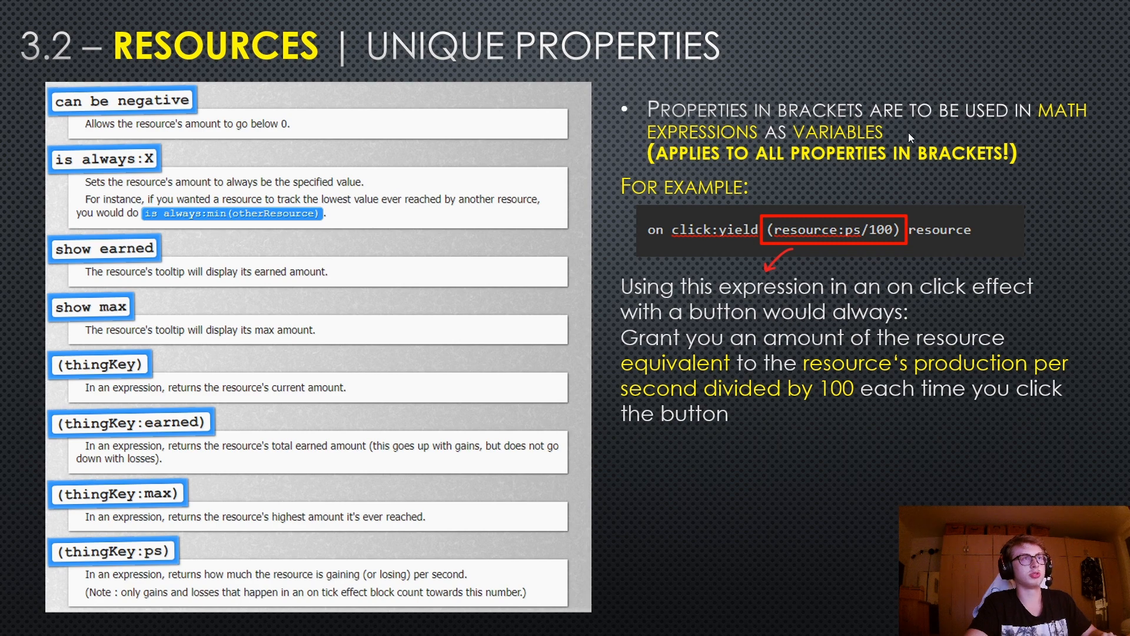
{"action": "mouse_move", "coordinate": [786, 165]}
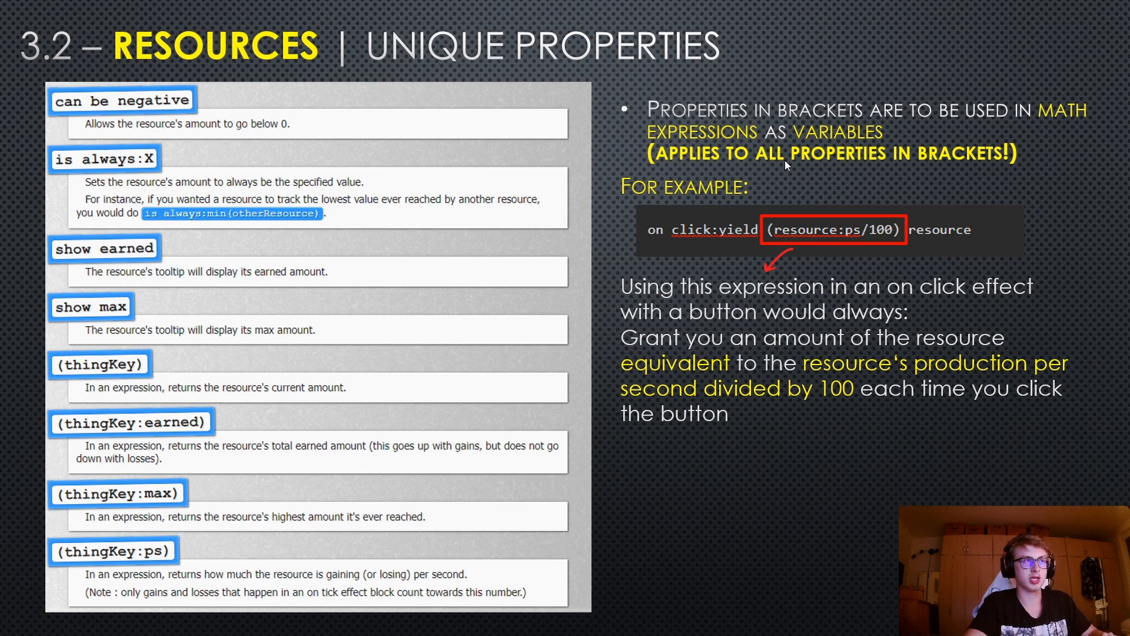
{"action": "mouse_move", "coordinate": [682, 175]}
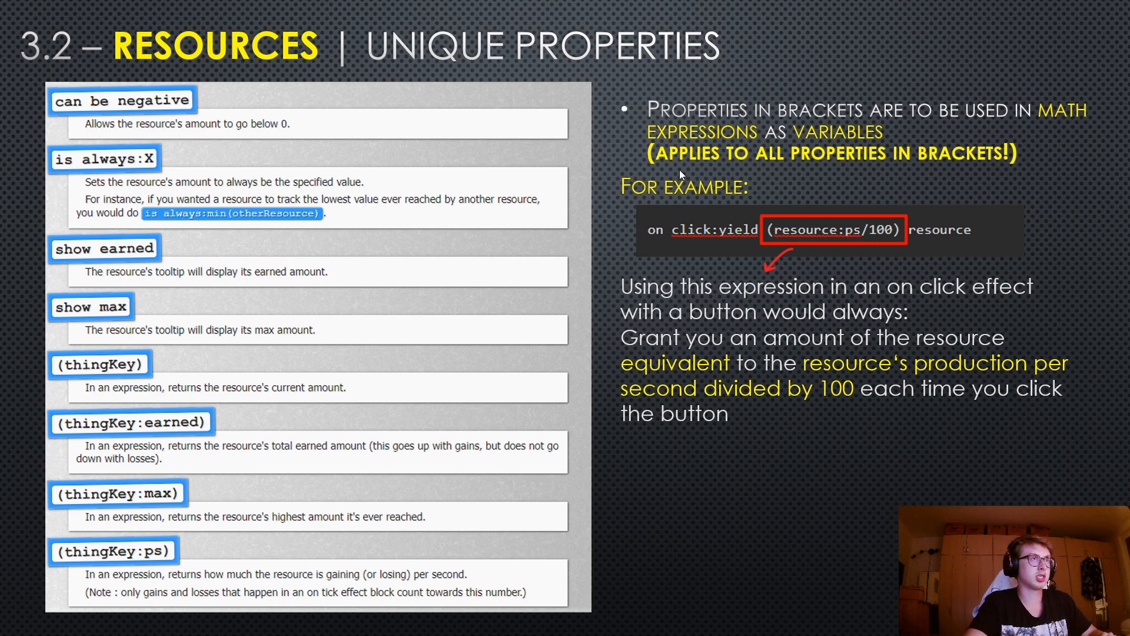
{"action": "mouse_move", "coordinate": [836, 184]}
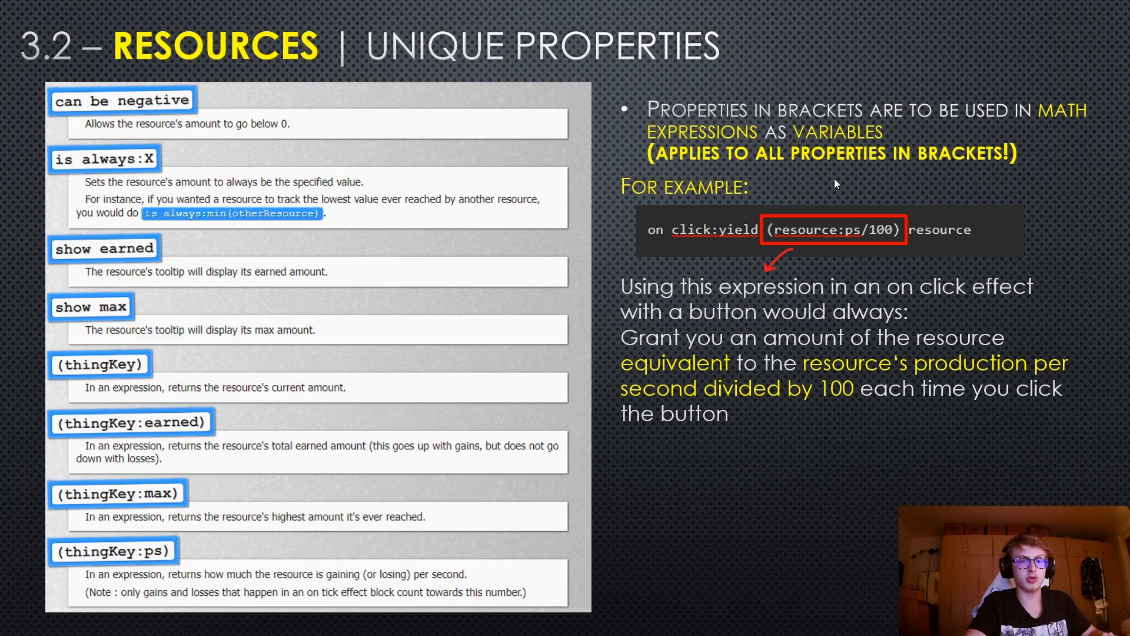
{"action": "mouse_move", "coordinate": [746, 169]}
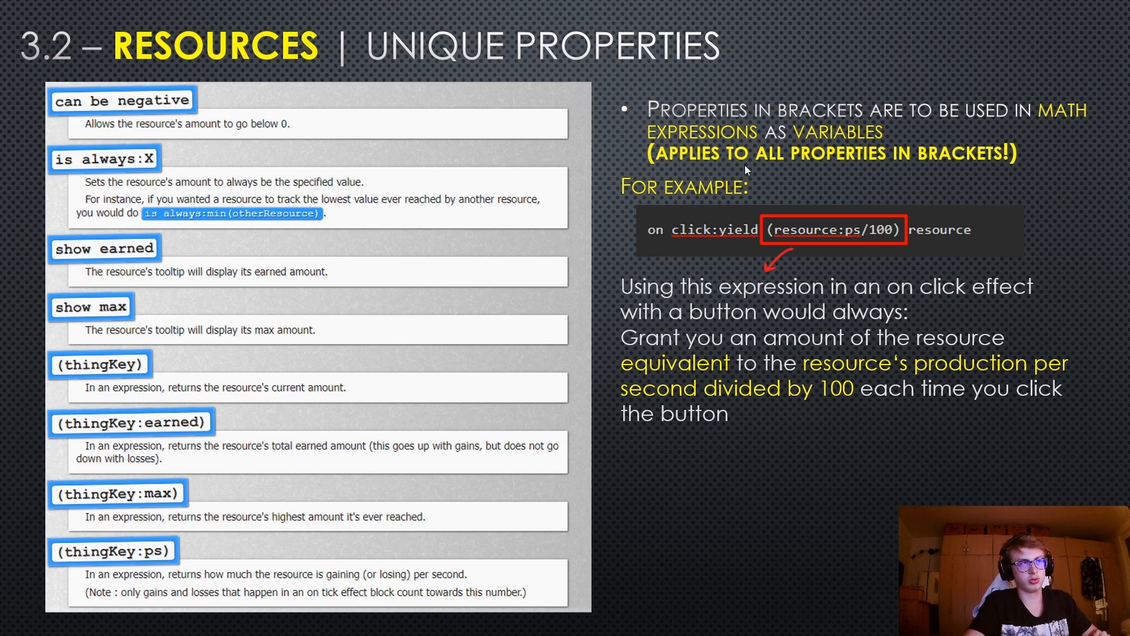
{"action": "mouse_move", "coordinate": [636, 243]}
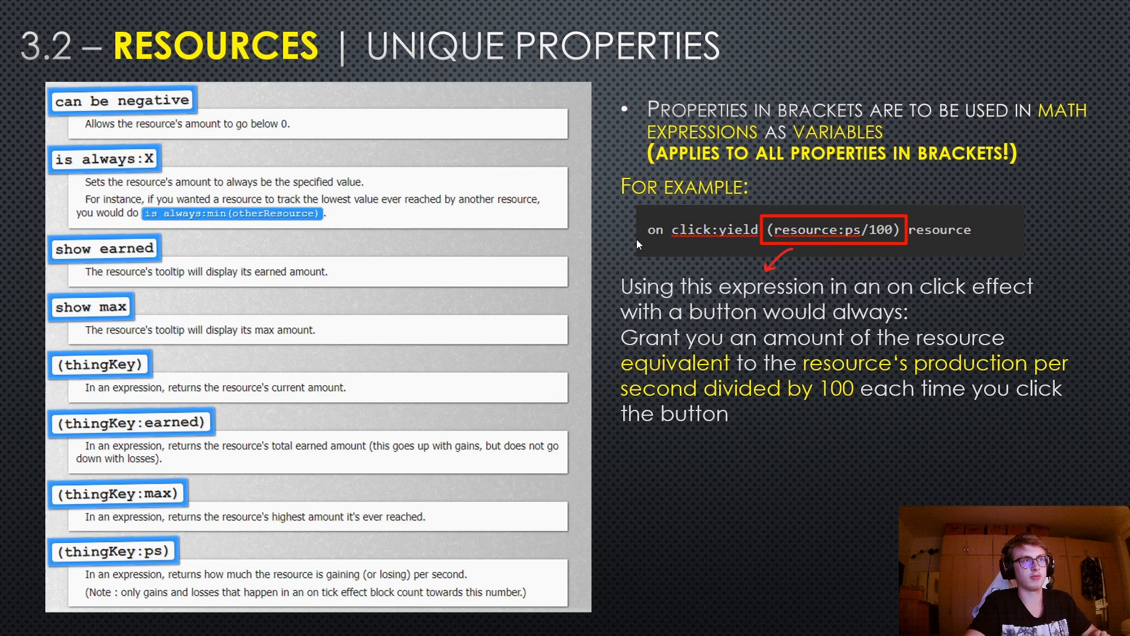
{"action": "mouse_move", "coordinate": [813, 249]}
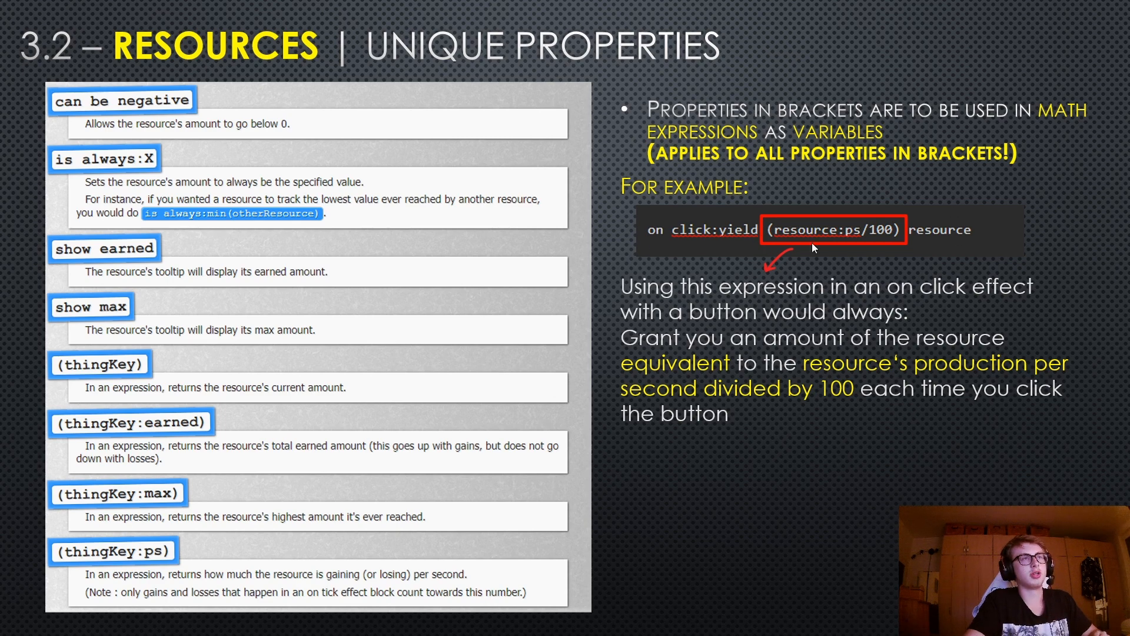
{"action": "mouse_move", "coordinate": [122, 452]}
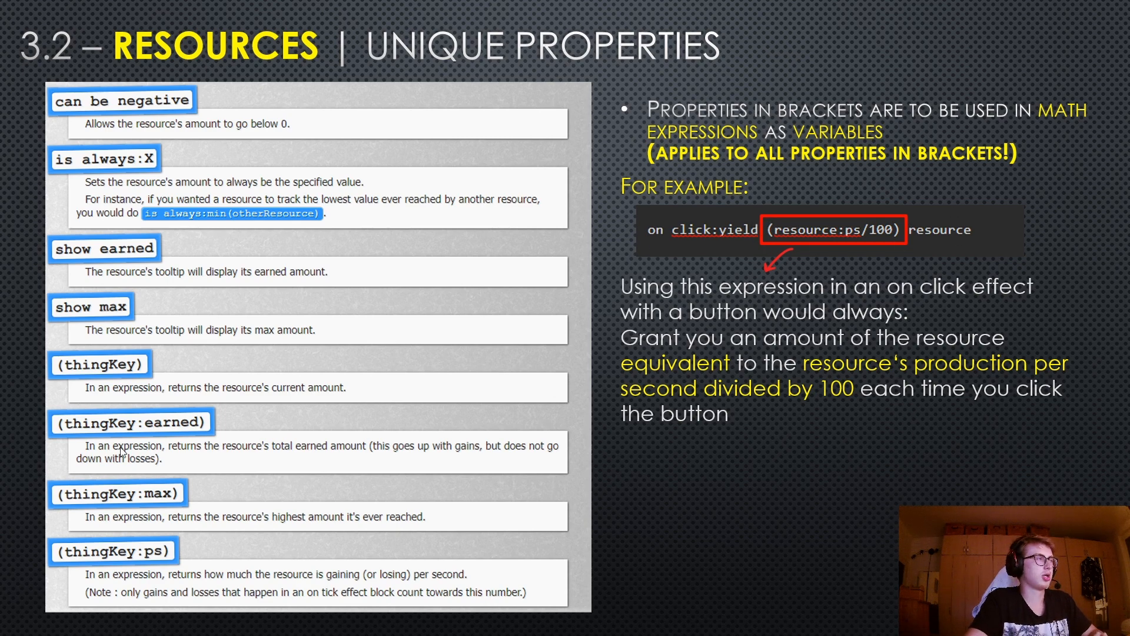
{"action": "mouse_move", "coordinate": [815, 280]}
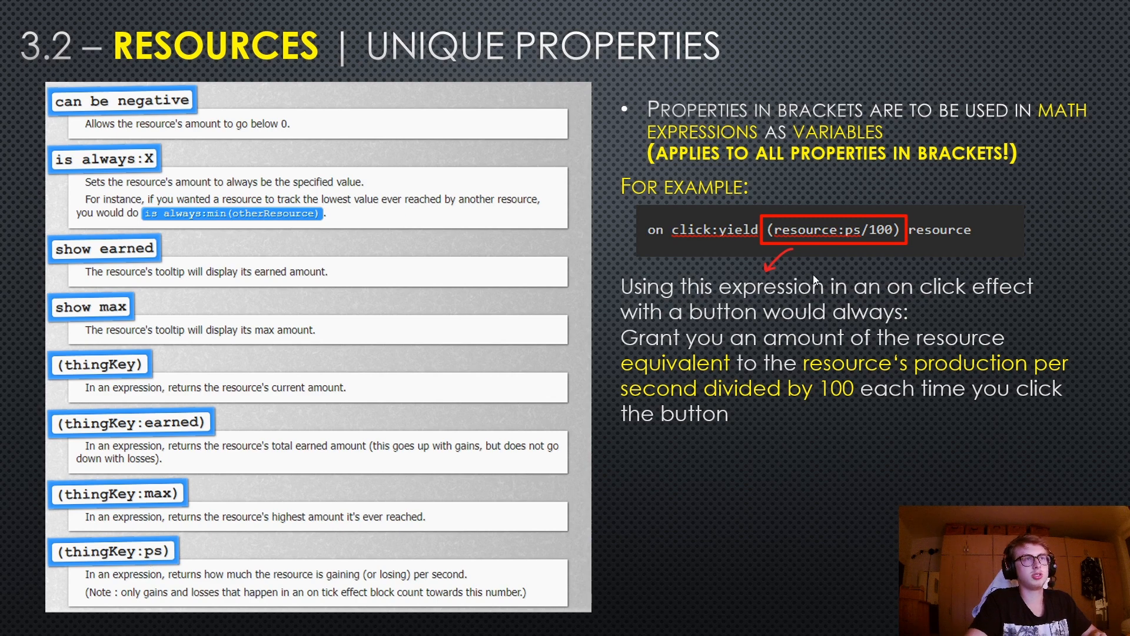
{"action": "mouse_move", "coordinate": [781, 302]}
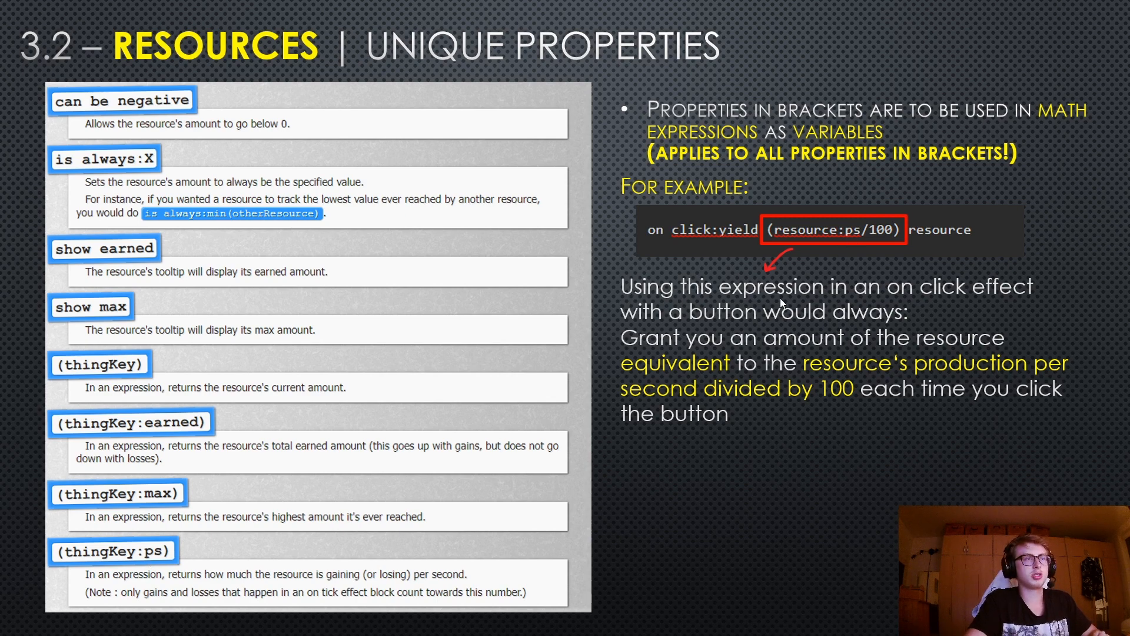
{"action": "mouse_move", "coordinate": [999, 317]}
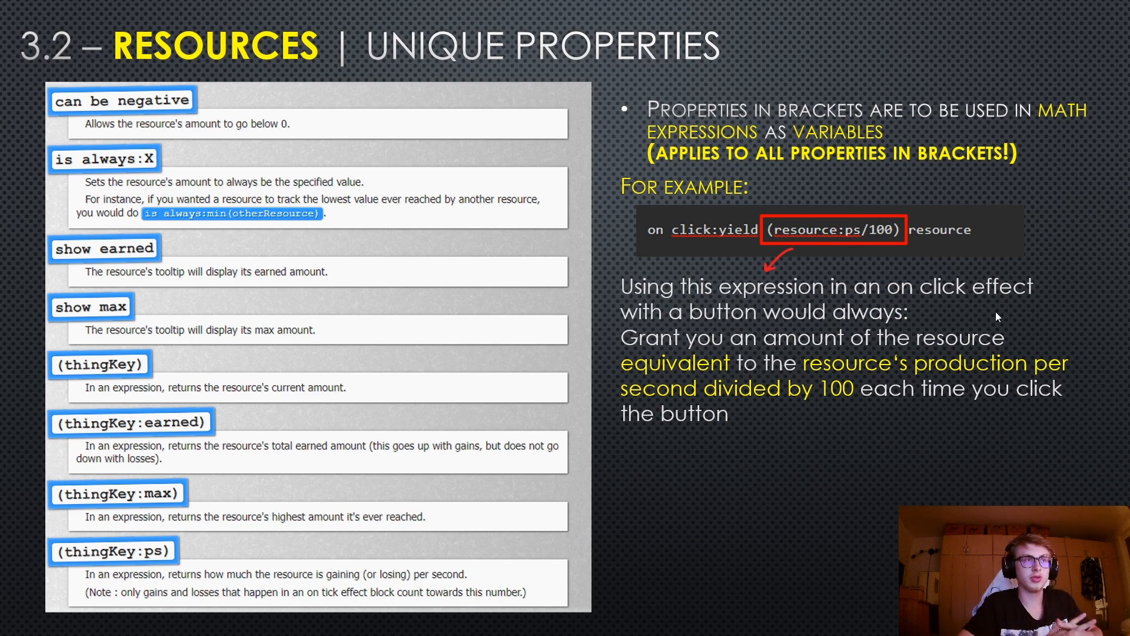
{"action": "mouse_move", "coordinate": [628, 346]}
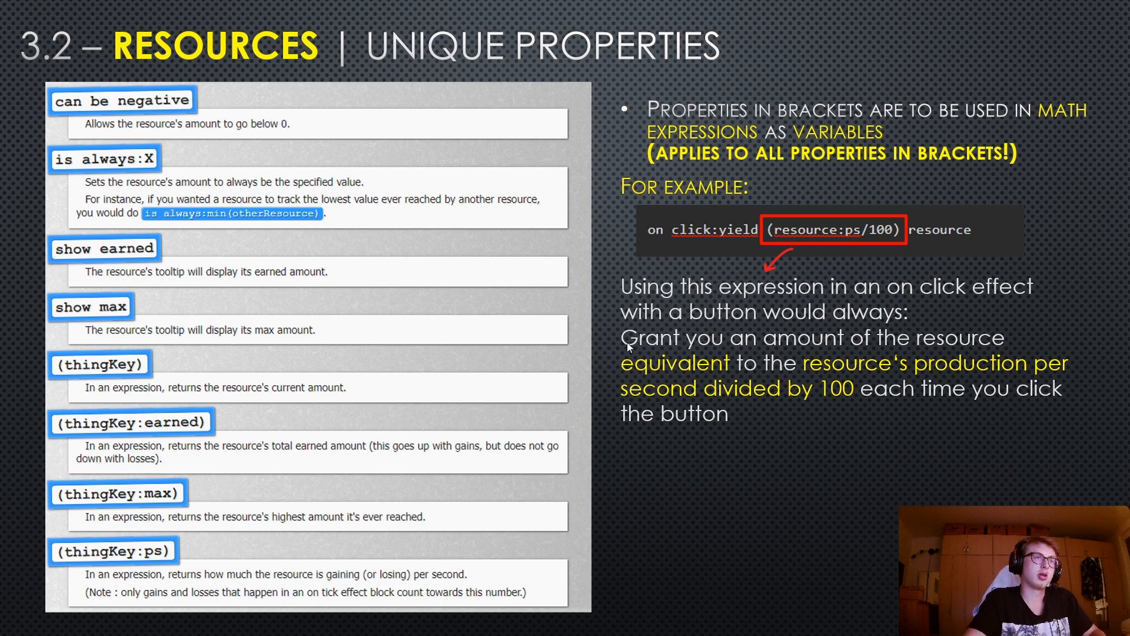
{"action": "mouse_move", "coordinate": [828, 353]}
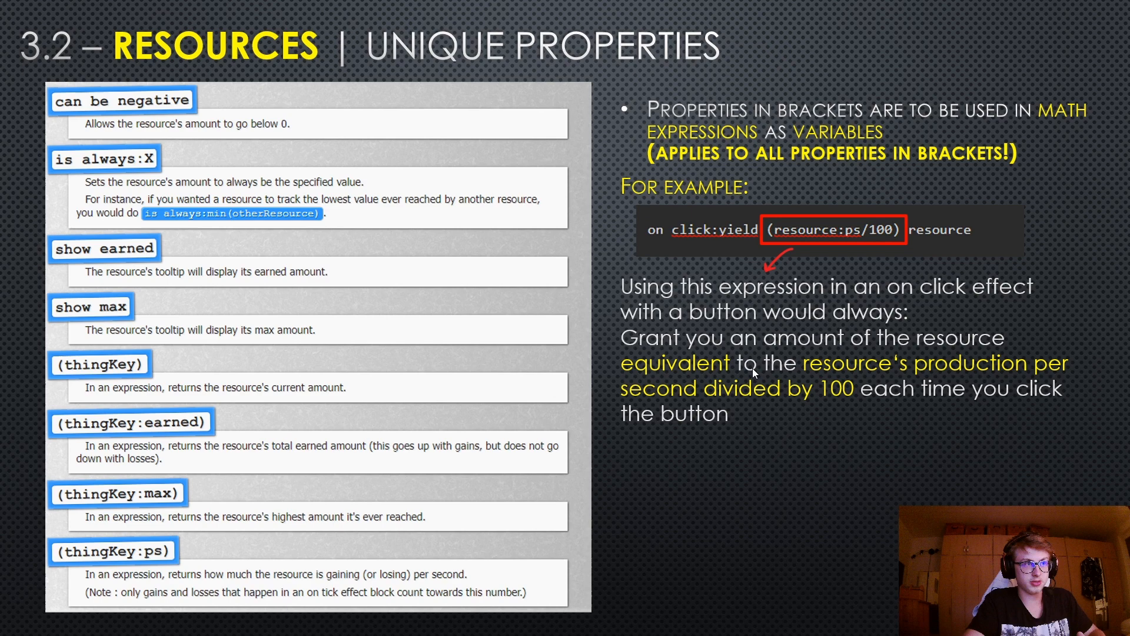
{"action": "mouse_move", "coordinate": [966, 381]}
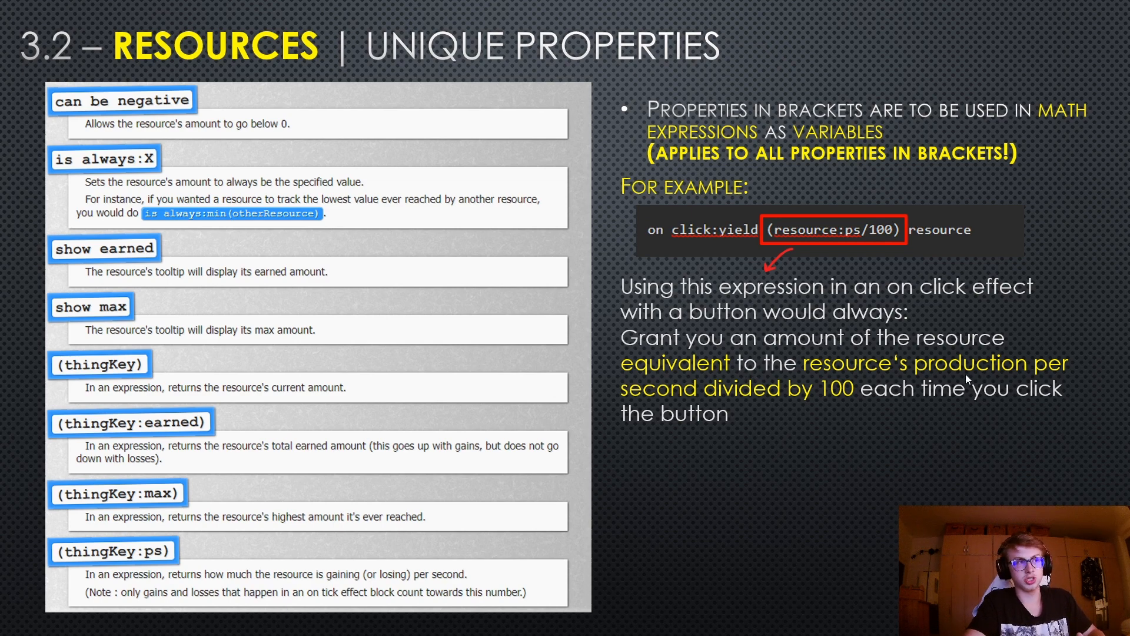
{"action": "mouse_move", "coordinate": [845, 414]}
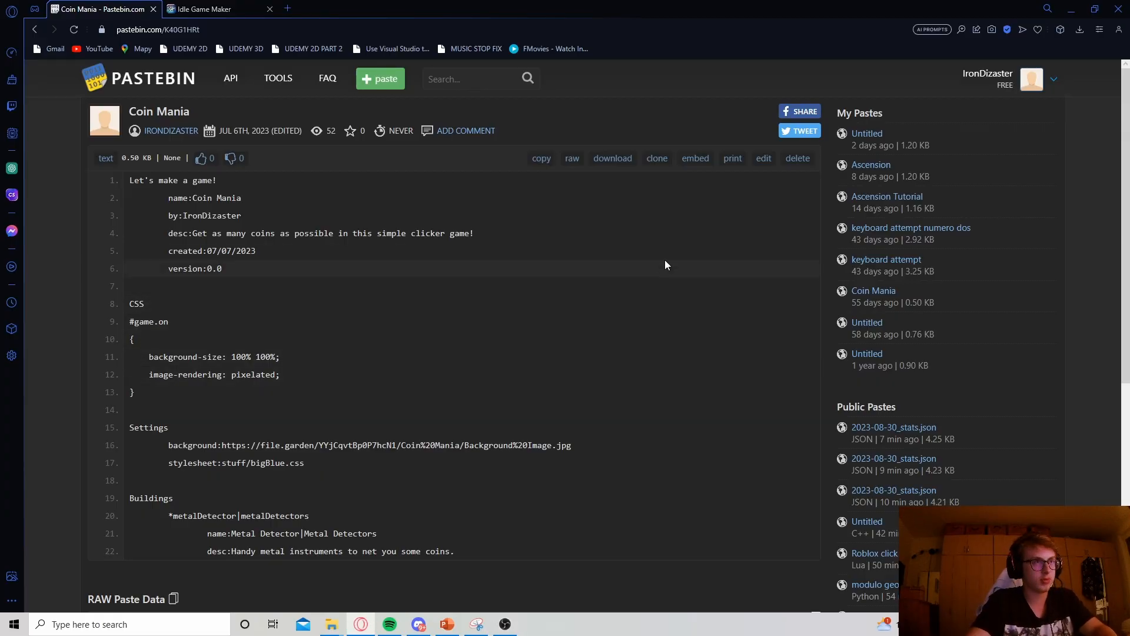
{"action": "left_click", "coordinate": [209, 8]}
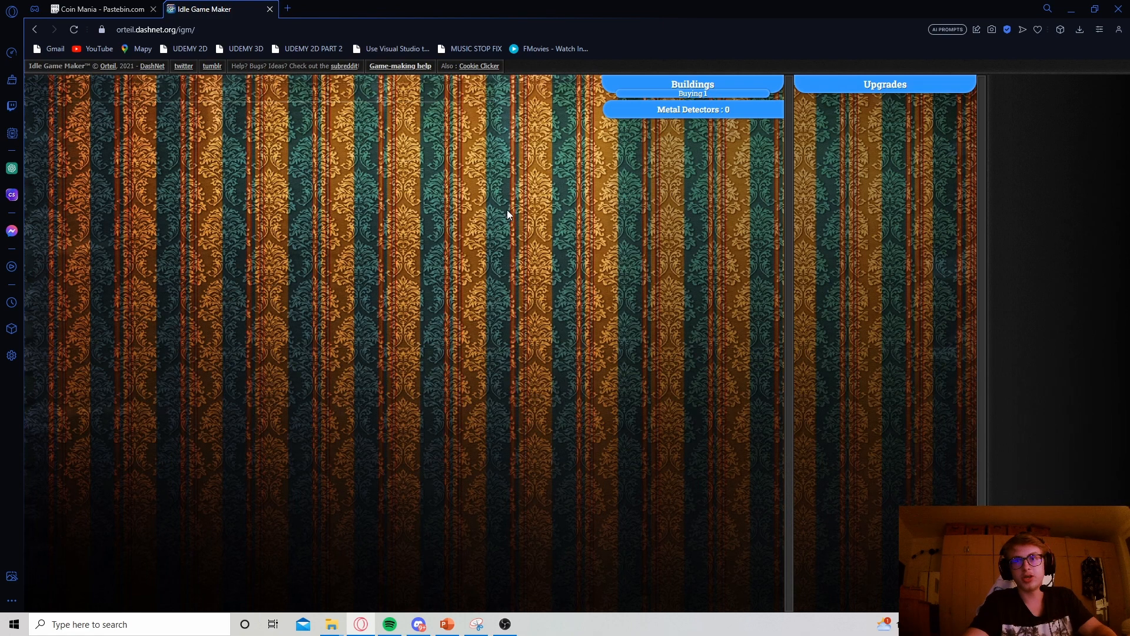
{"action": "mouse_move", "coordinate": [544, 250]}
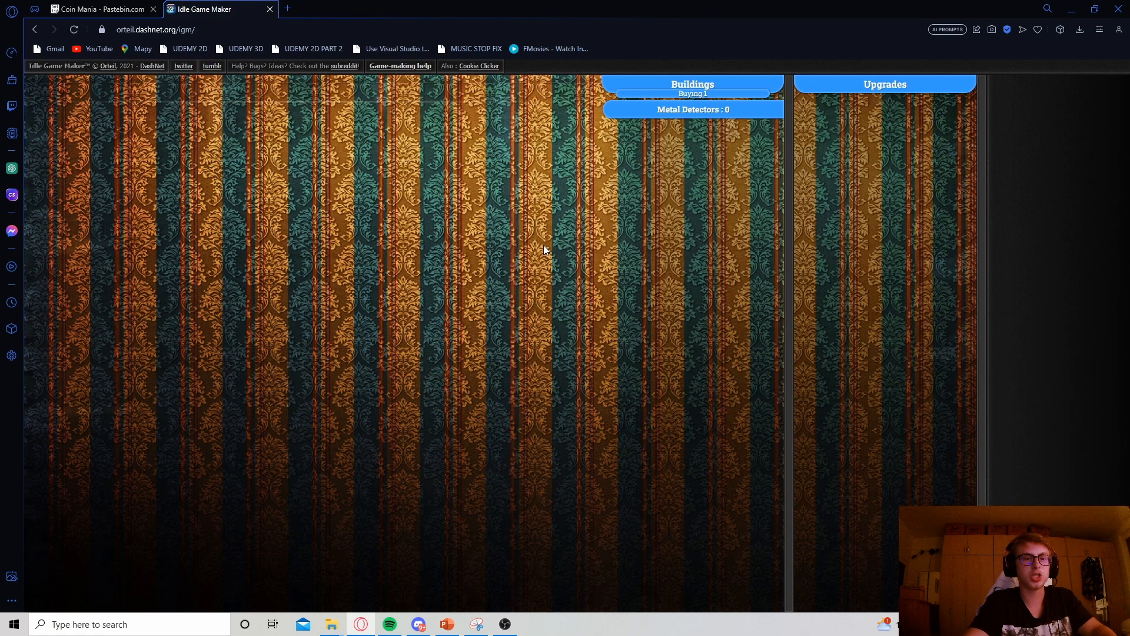
{"action": "left_click", "coordinate": [102, 8]}
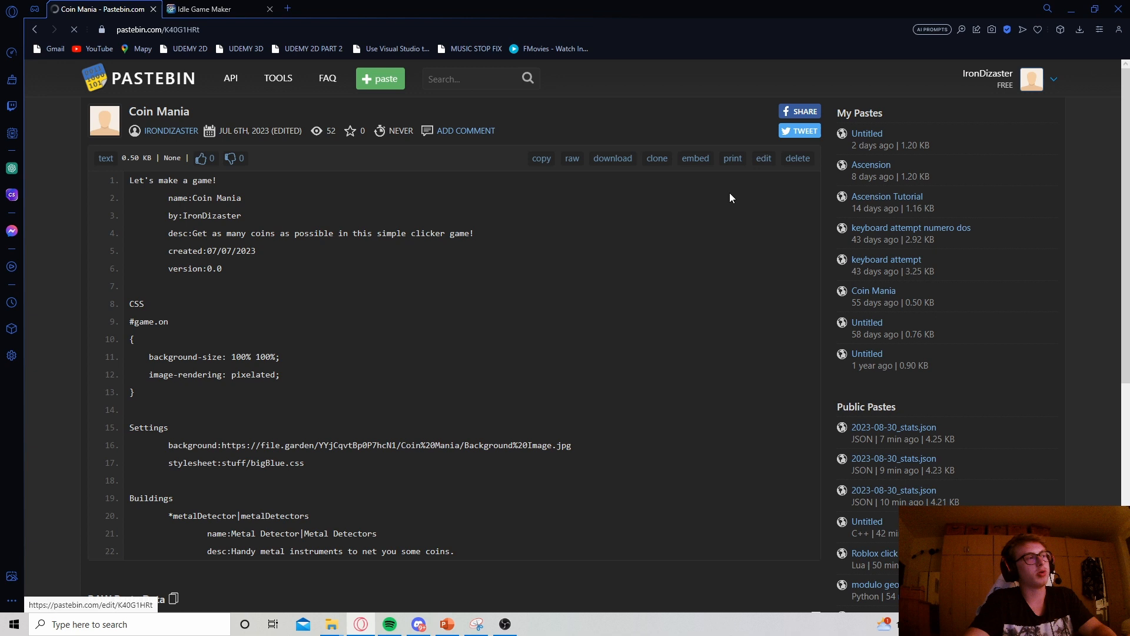
{"action": "left_click", "coordinate": [763, 158]}
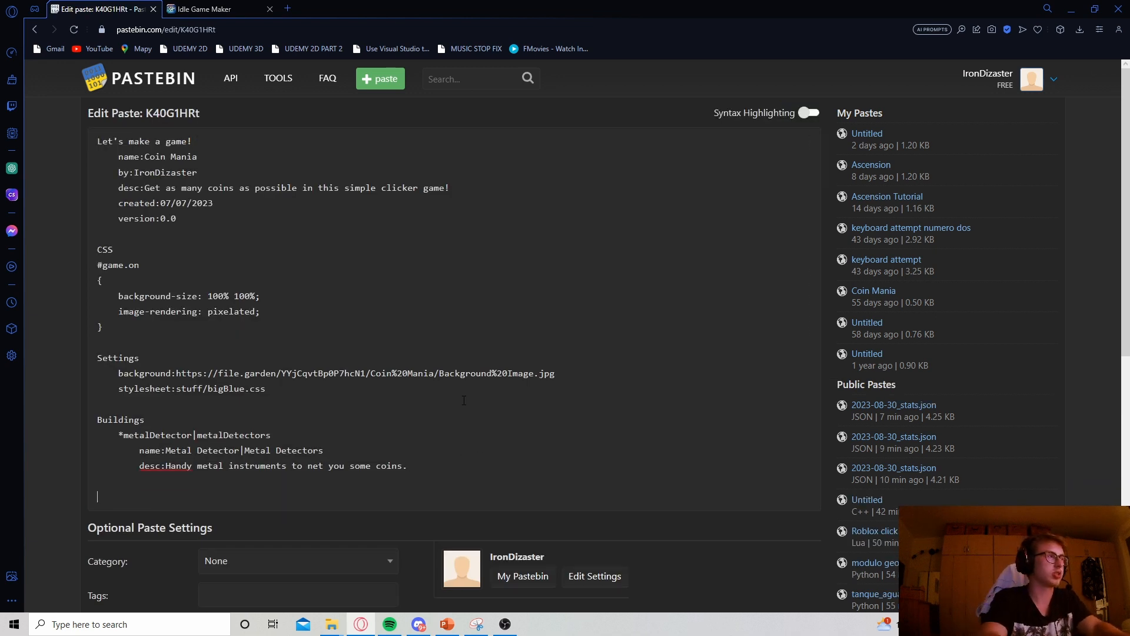
Add a Resources section defining *coin|coins with name:Coin|Coins
{"action": "type", "text": "Resources"}
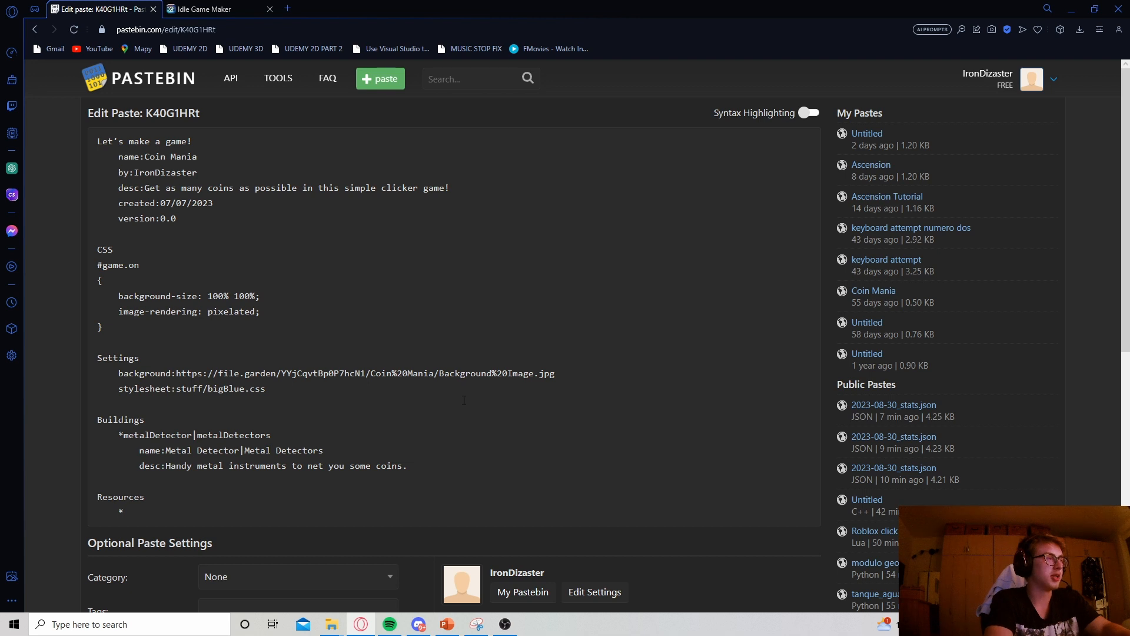
{"action": "type", "text": "coin"}
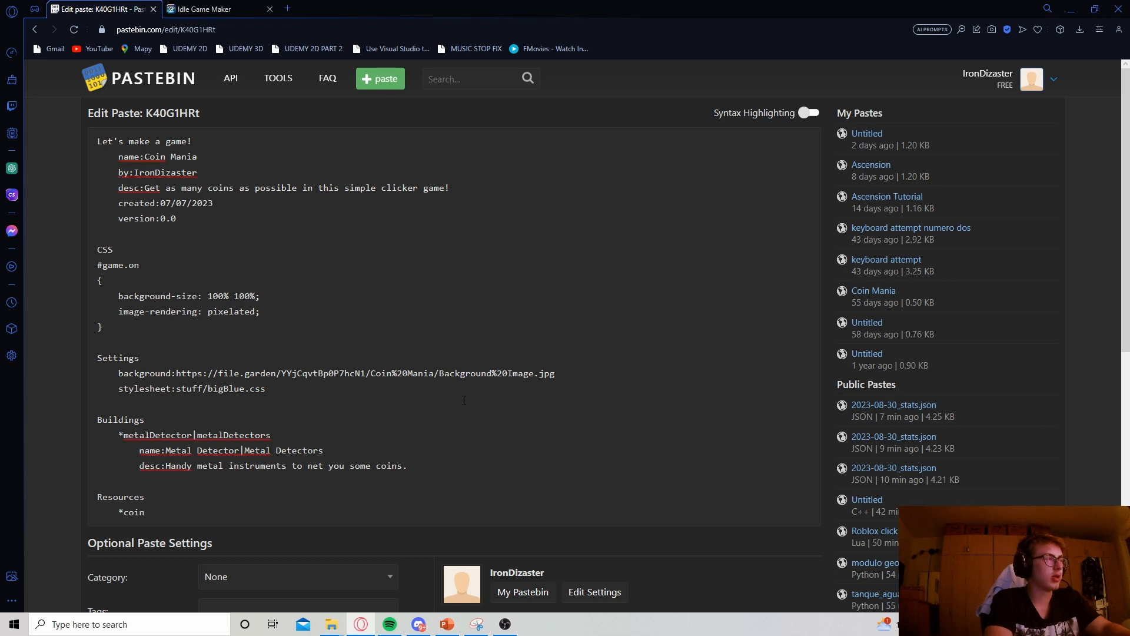
{"action": "type", "text": "|coins"}
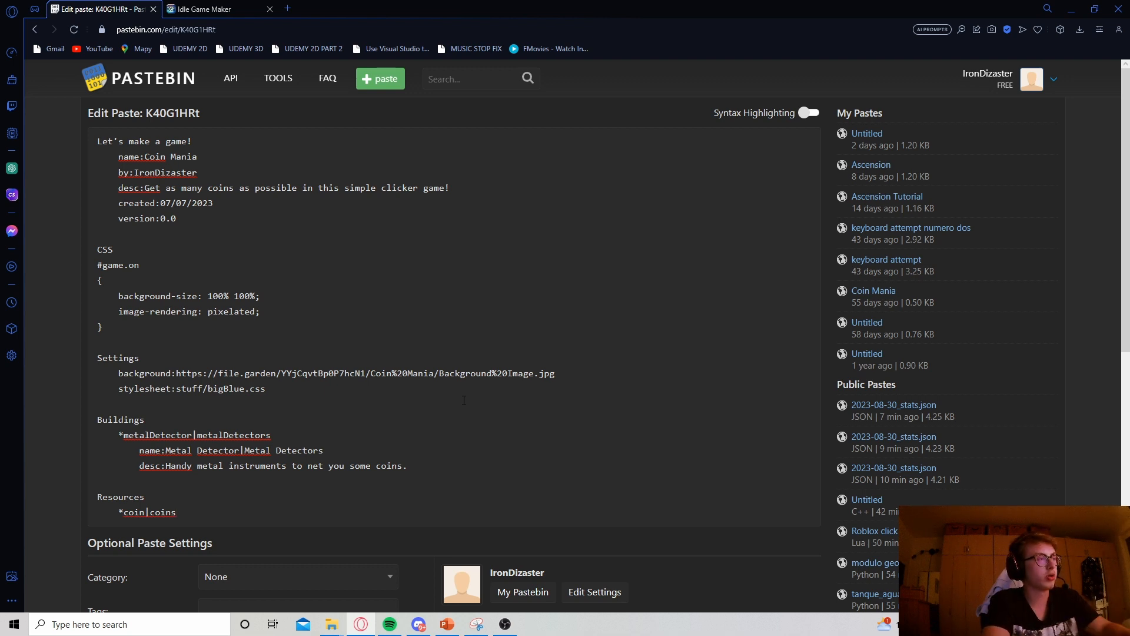
{"action": "type", "text": "n"}
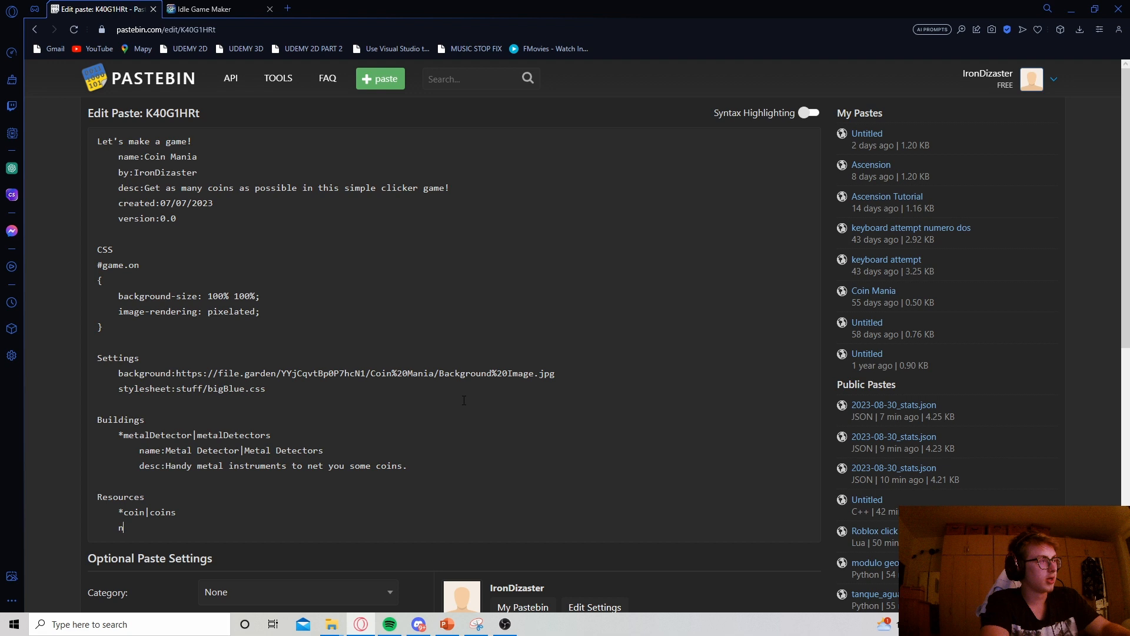
{"action": "type", "text": "name:"}
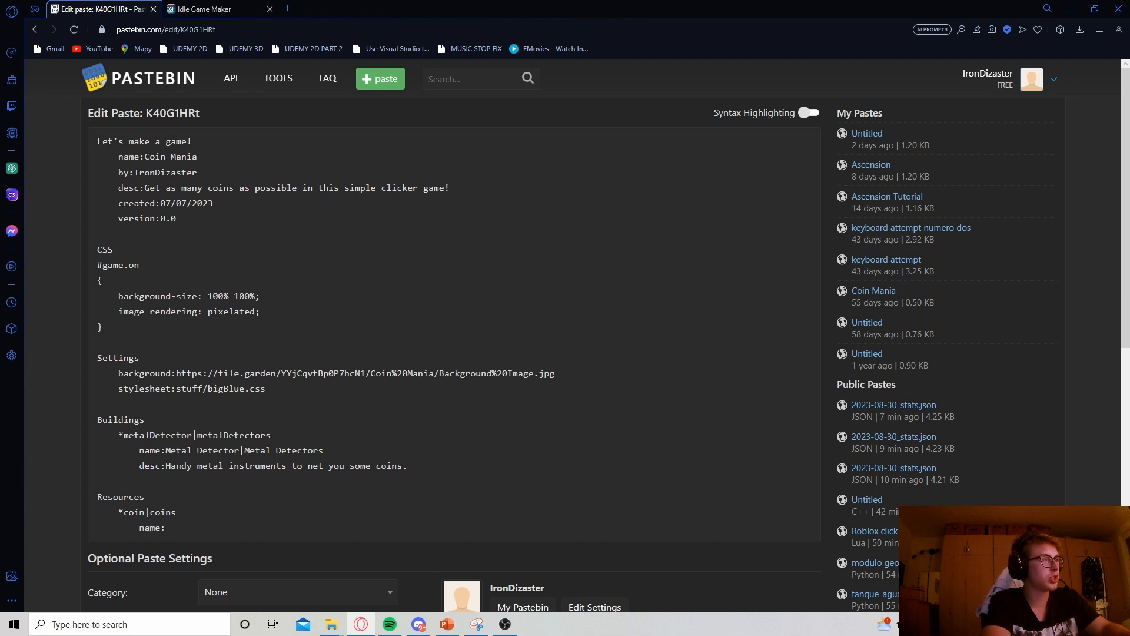
{"action": "type", "text": "Co"}
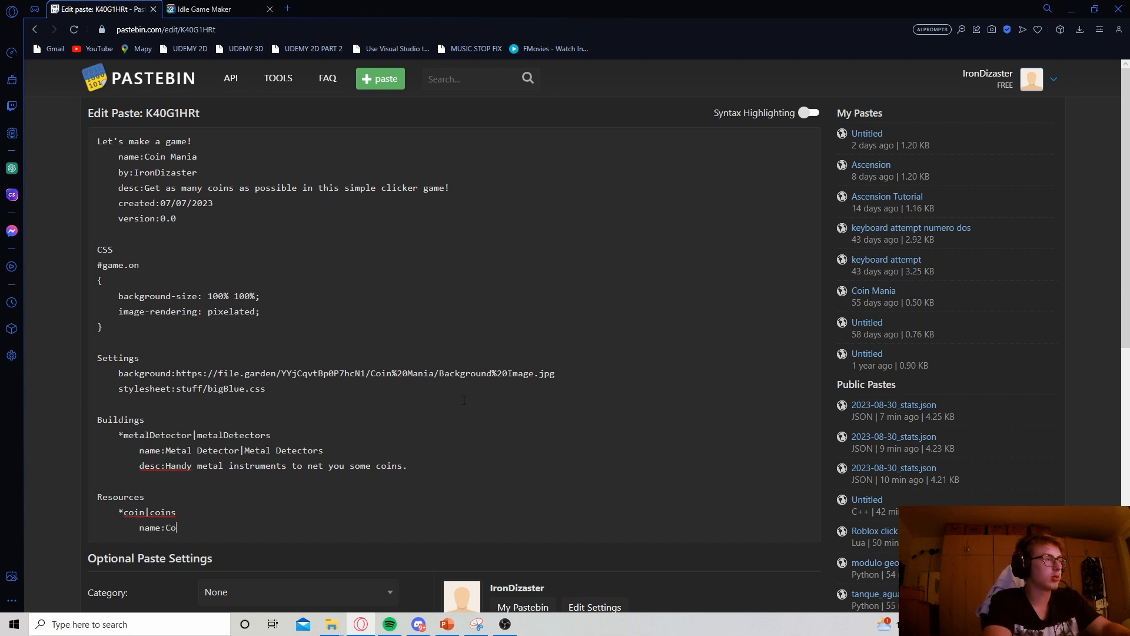
{"action": "type", "text": "in|Coins"}
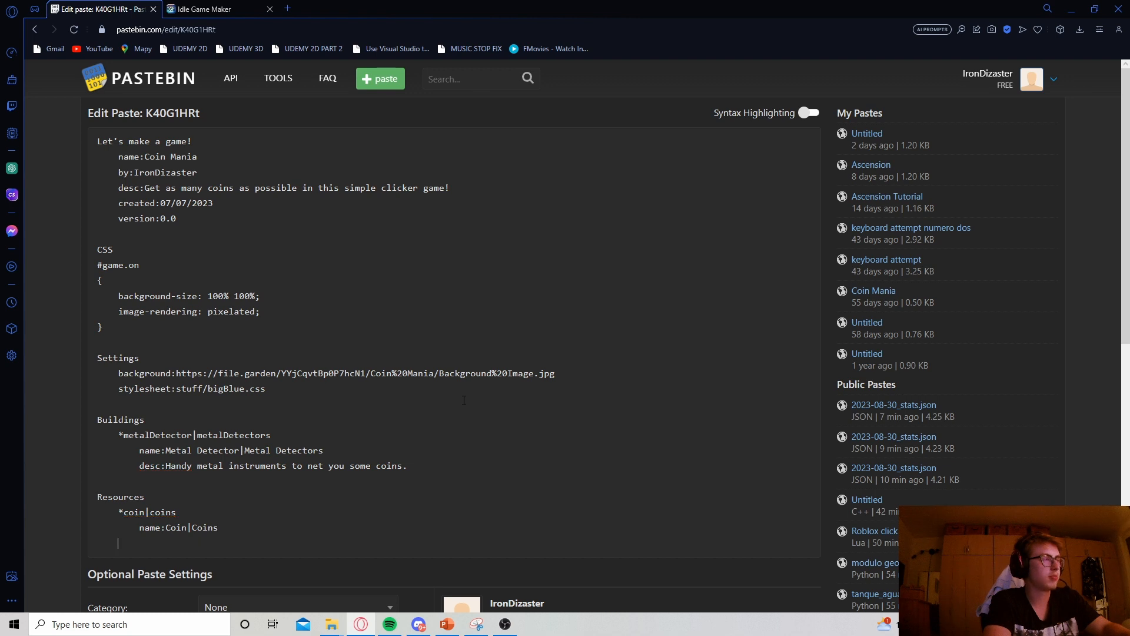
Give the coin the desc 'Get as many of these shiny collectibles as you possibly can'
{"action": "type", "text": "d"}
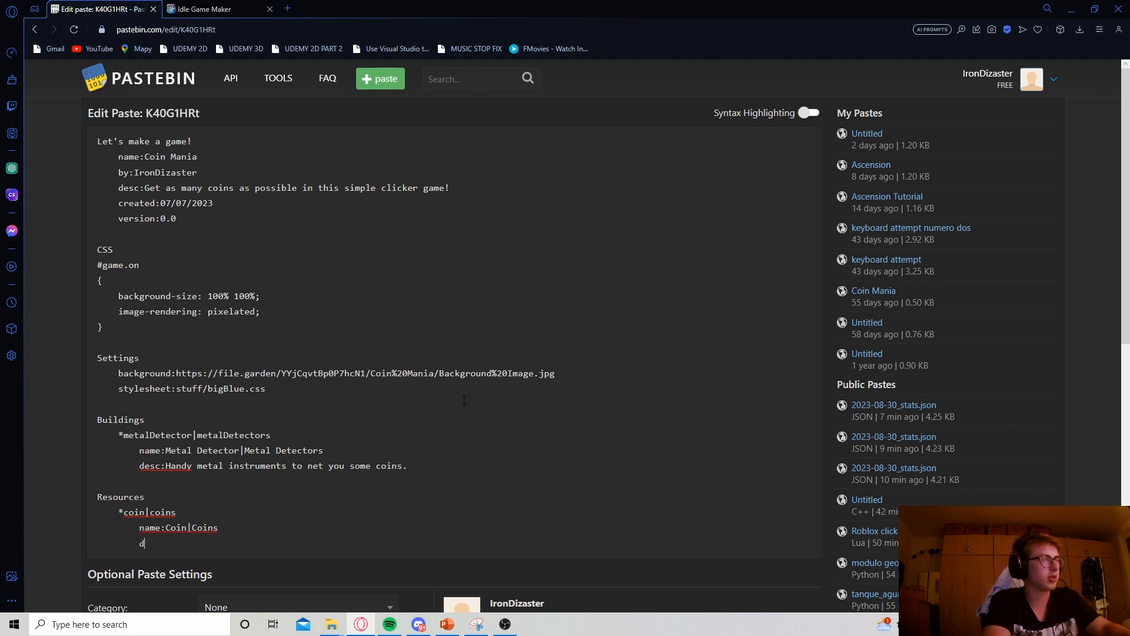
{"action": "type", "text": "esc:"}
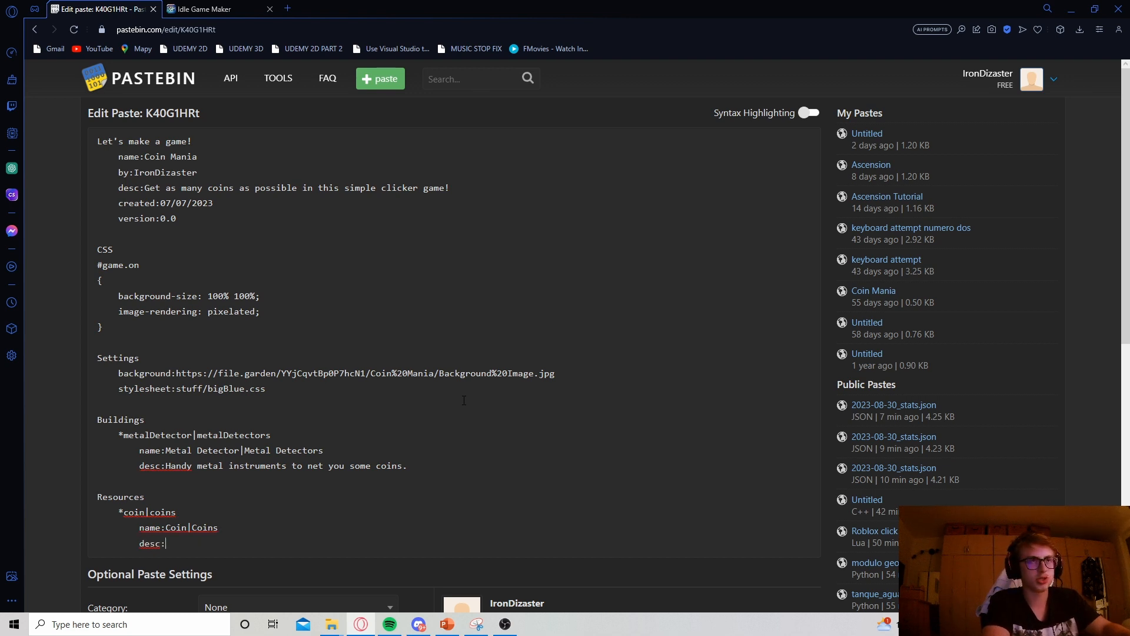
{"action": "type", "text": "Get as"}
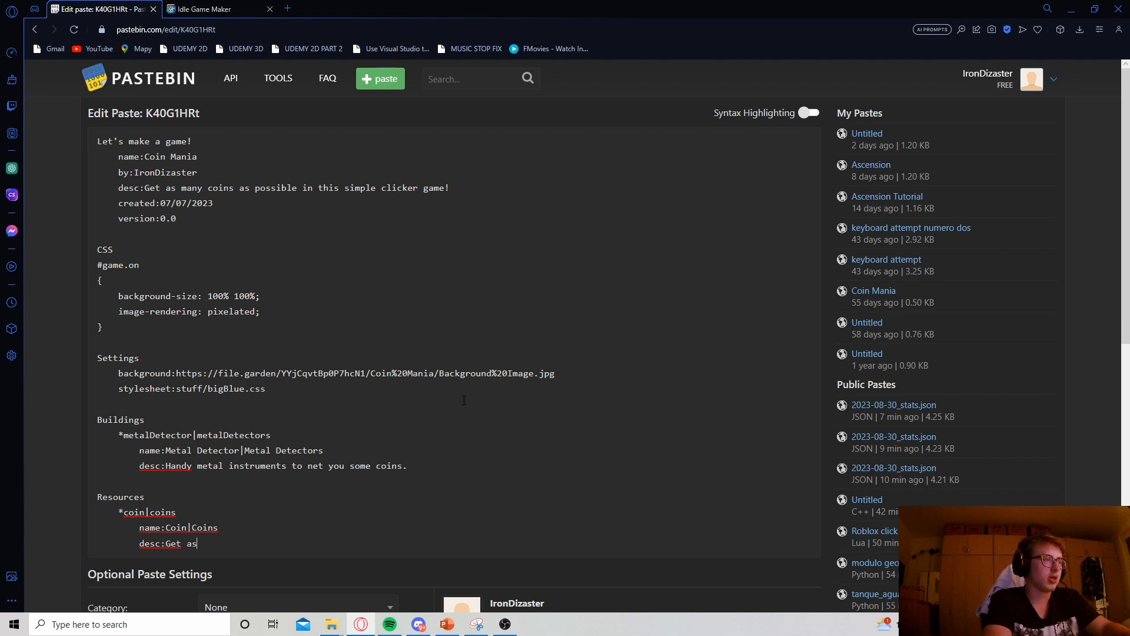
{"action": "type", "text": "many of these"}
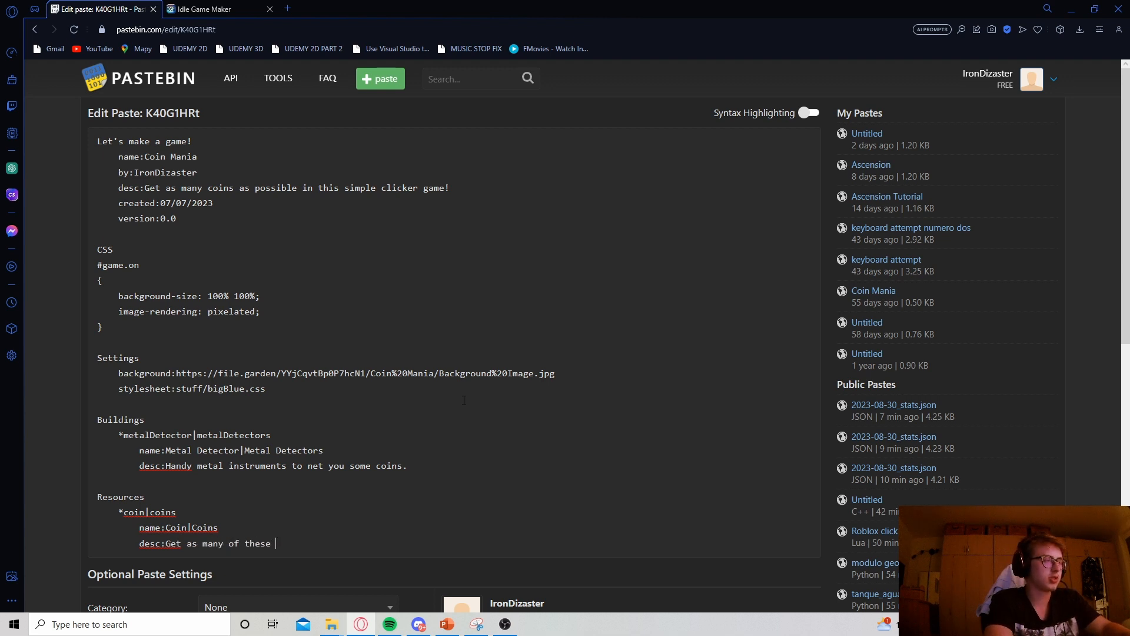
{"action": "type", "text": "shiny collectibles"}
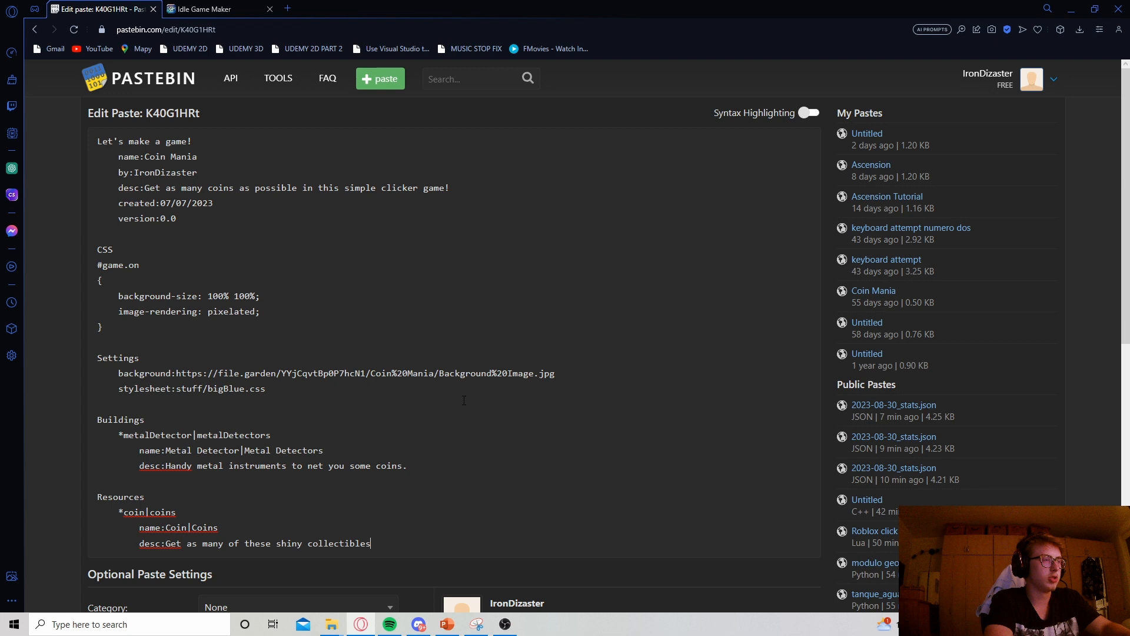
{"action": "type", "text": "as you possibly can!"}
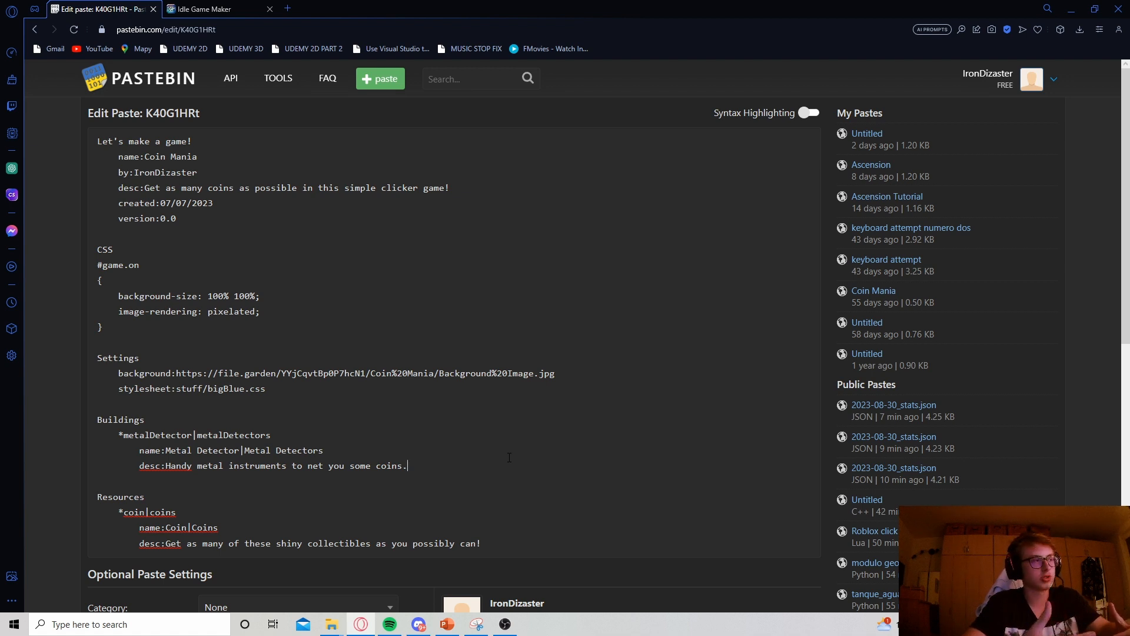
{"action": "key", "text": "enter"}
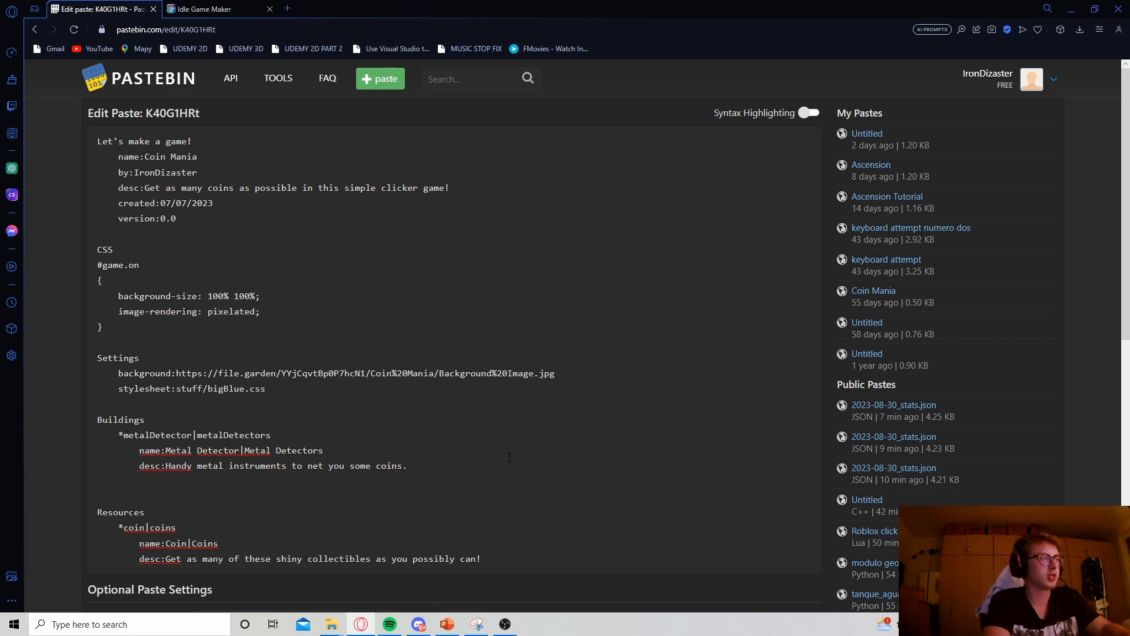
Add 'on tick:yield 1 coin' to the metal detector building and move down the edit page
{"action": "type", "text": "on tick:"}
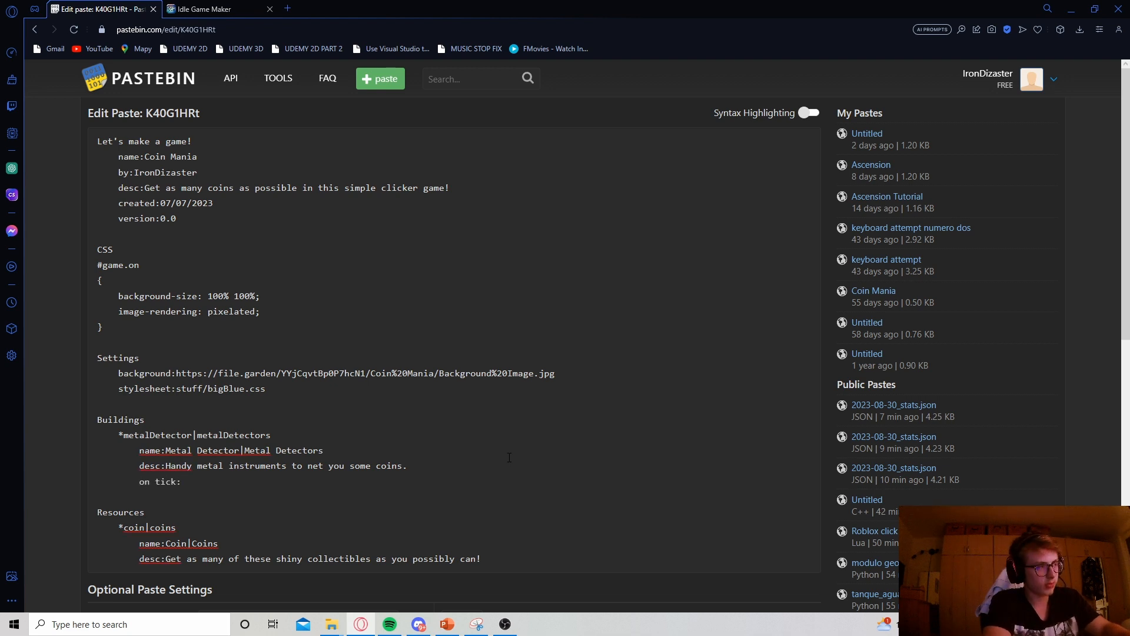
{"action": "type", "text": "yield"}
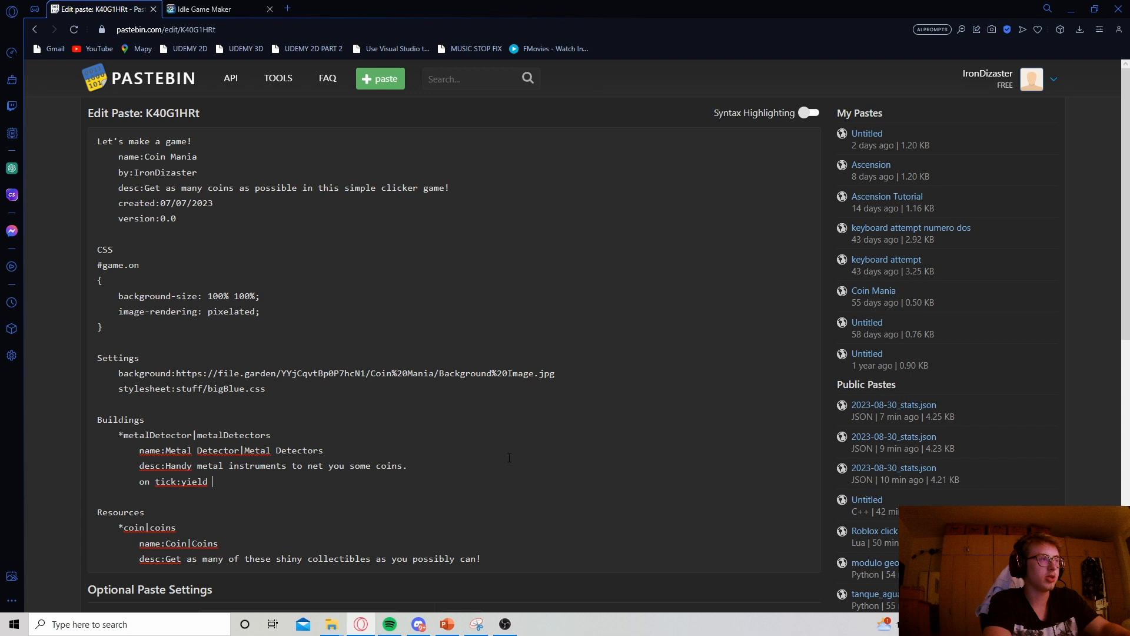
{"action": "type", "text": "1 coin"}
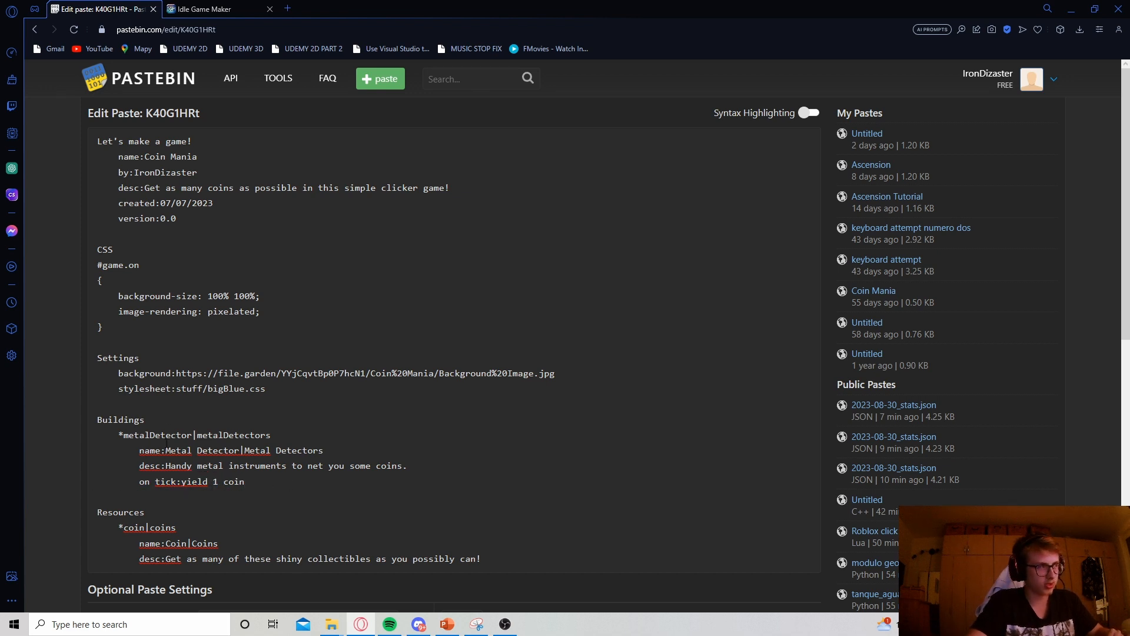
{"action": "left_click", "coordinate": [243, 481]}
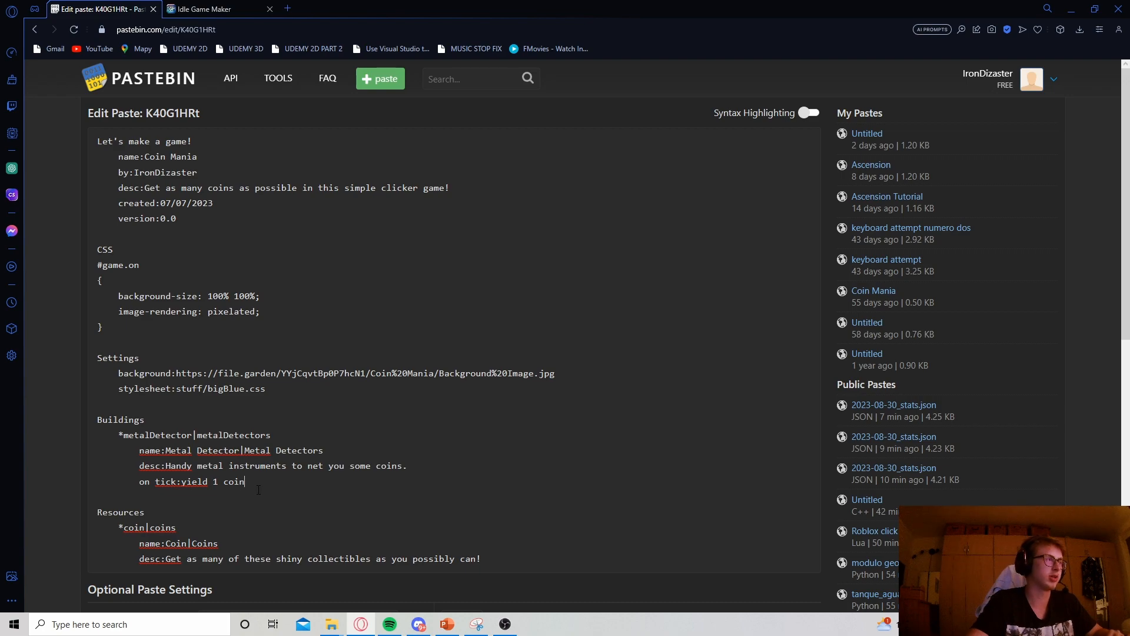
{"action": "scroll", "scroll_direction": "down", "scroll_amount": 3}
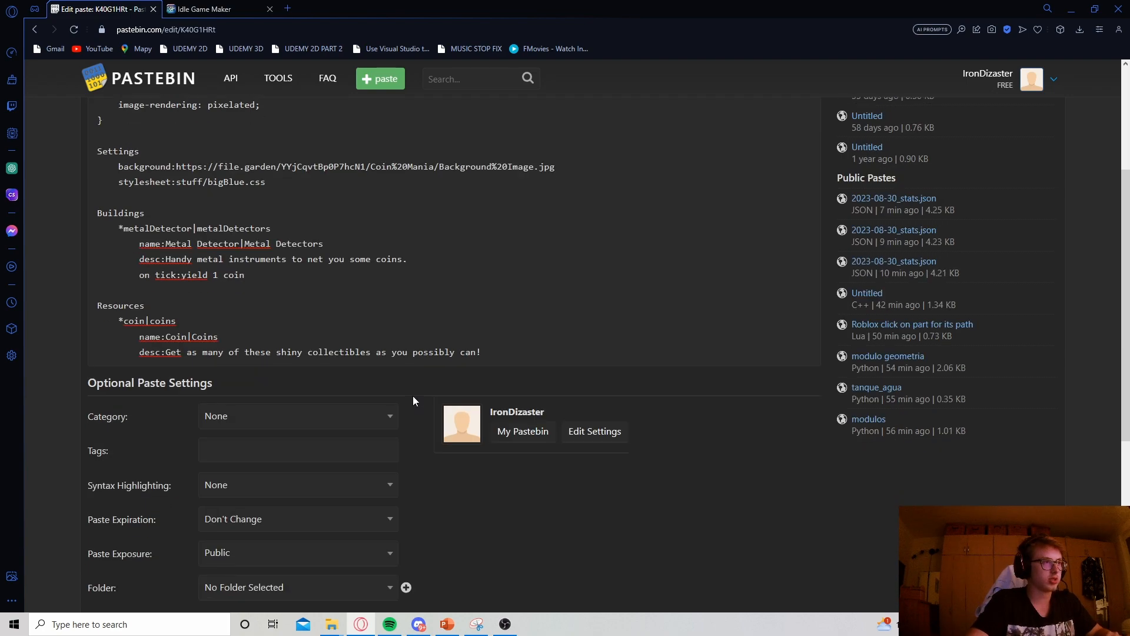
Test in Idle Game Maker that one Metal Detector earns a coin per second, then return to the paste
{"action": "left_click", "coordinate": [213, 8]}
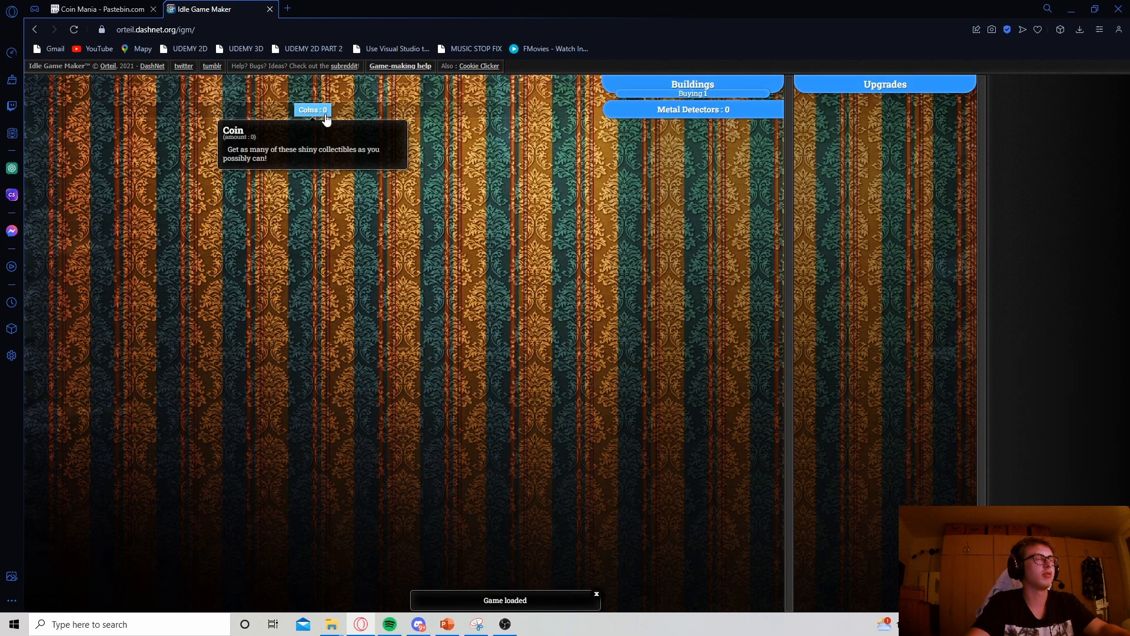
{"action": "left_click", "coordinate": [692, 108]}
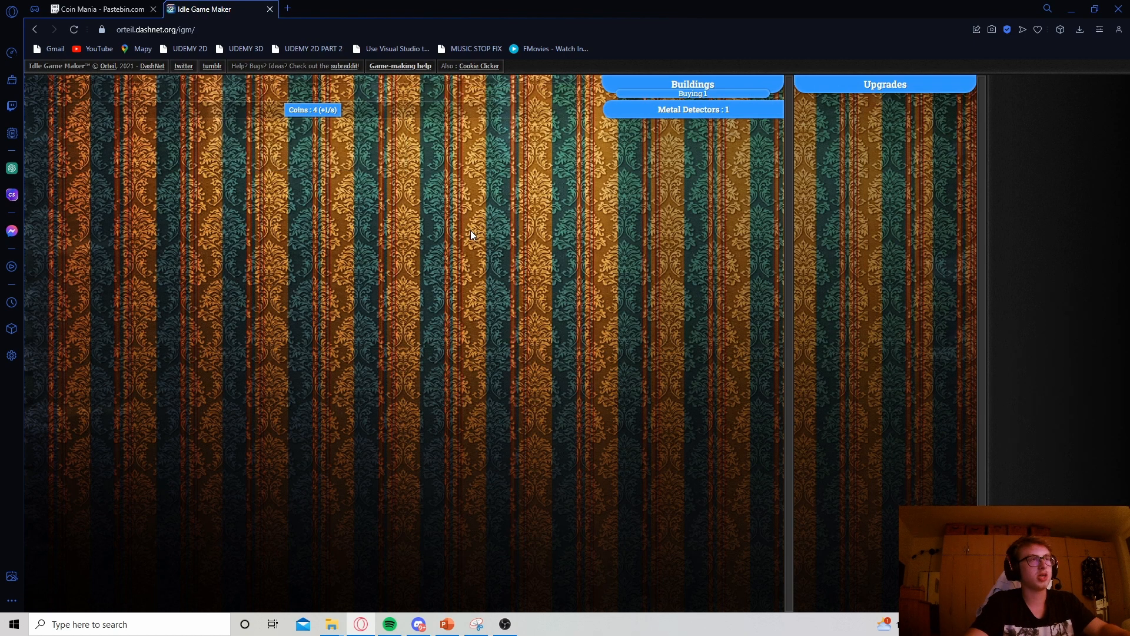
{"action": "left_click", "coordinate": [472, 235]}
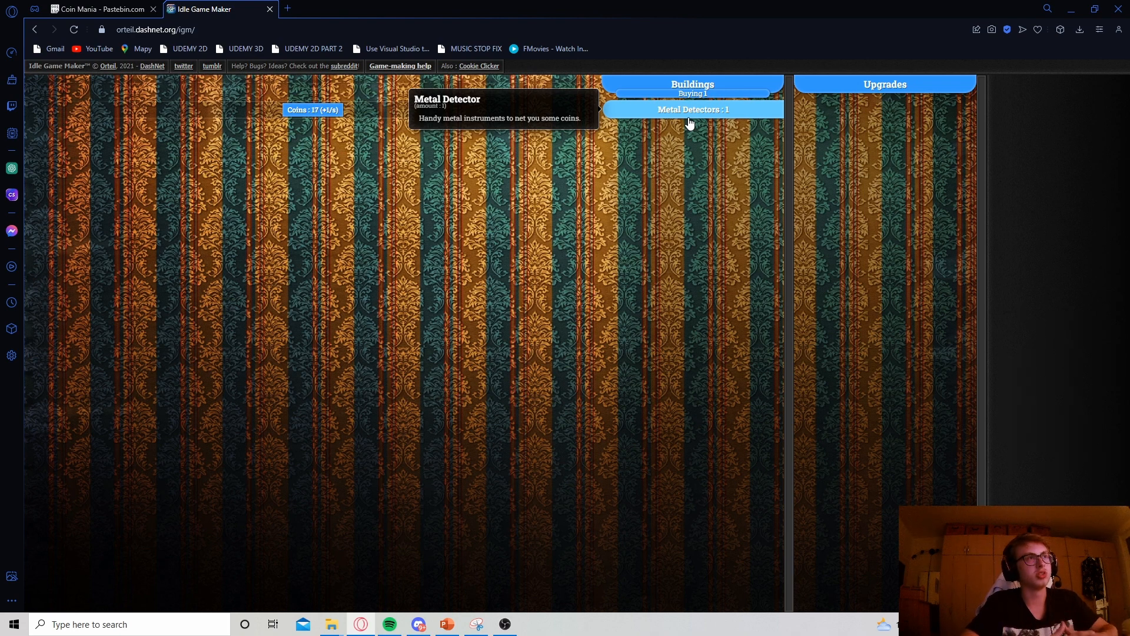
{"action": "left_click", "coordinate": [101, 8]}
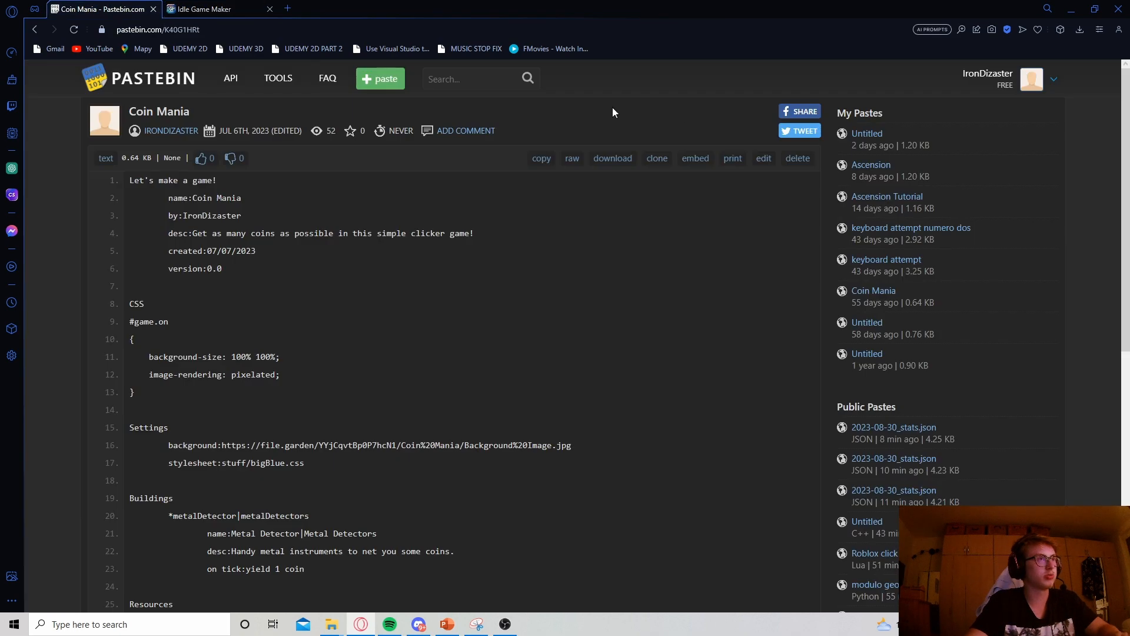
Edit the paste to give the metal detector 'cost:40 coins'
{"action": "left_click", "coordinate": [763, 158]}
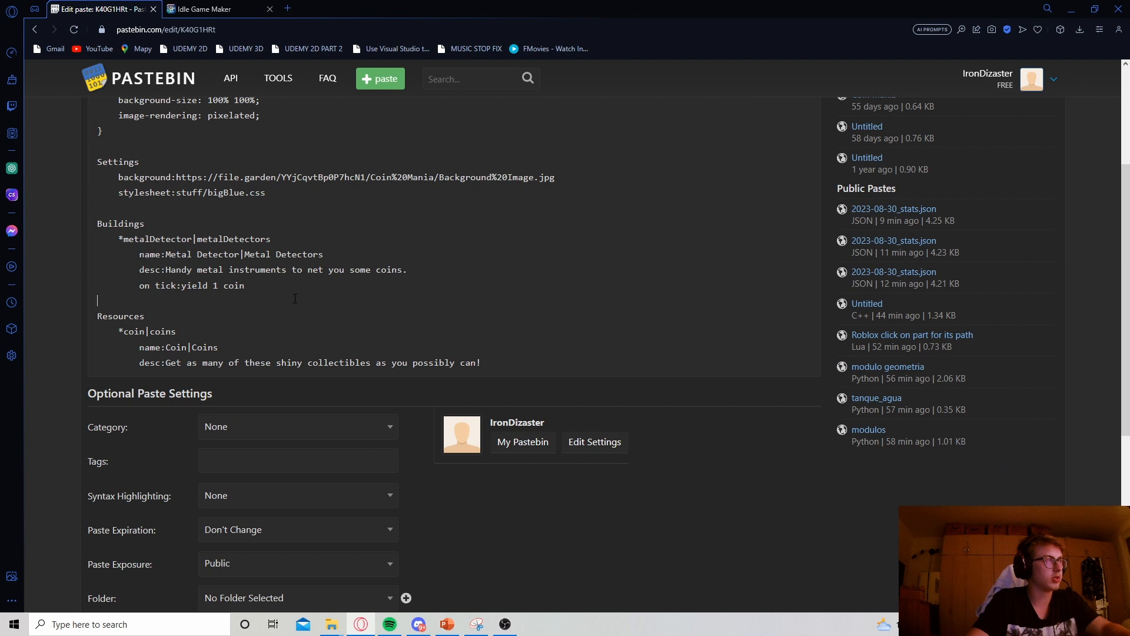
{"action": "type", "text": "cost:"}
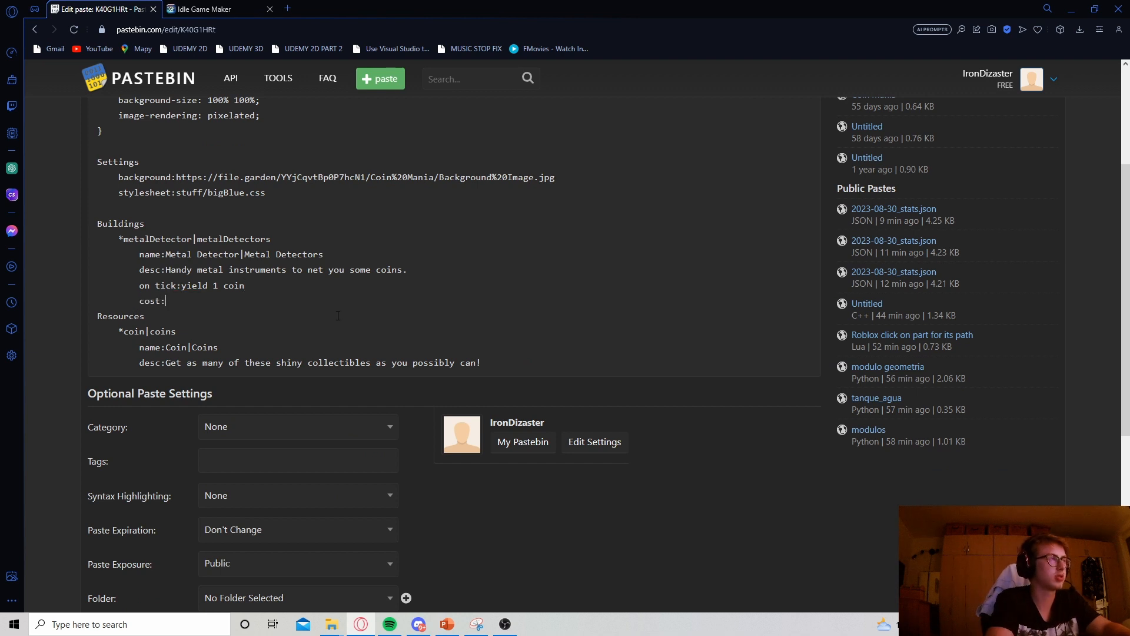
{"action": "type", "text": "40 coins"}
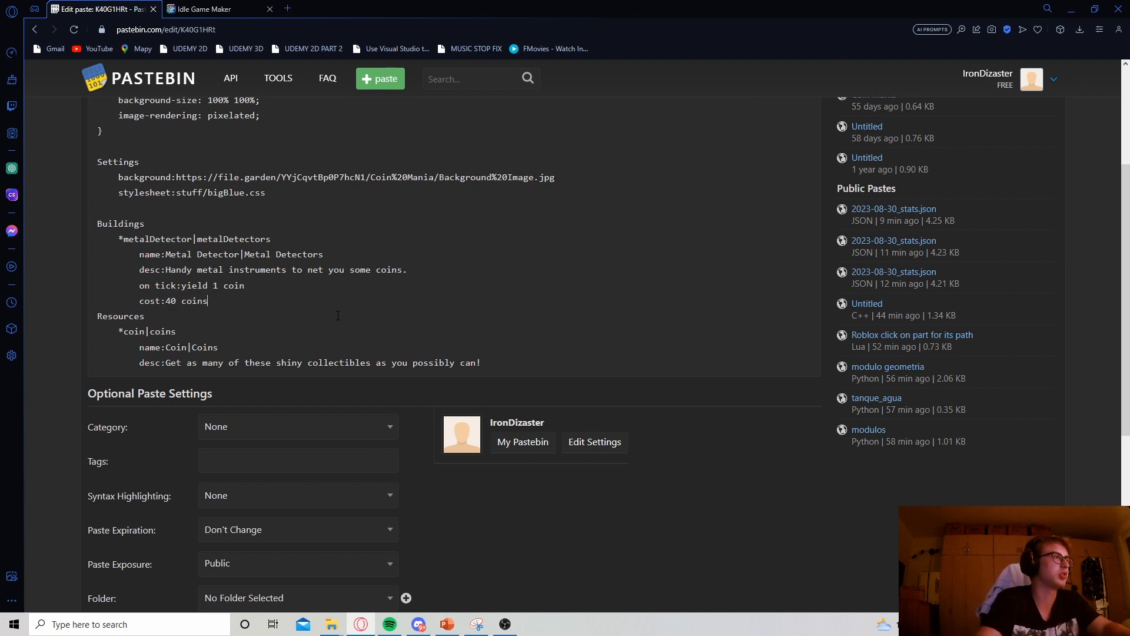
{"action": "scroll", "scroll_direction": "down", "scroll_amount": 3}
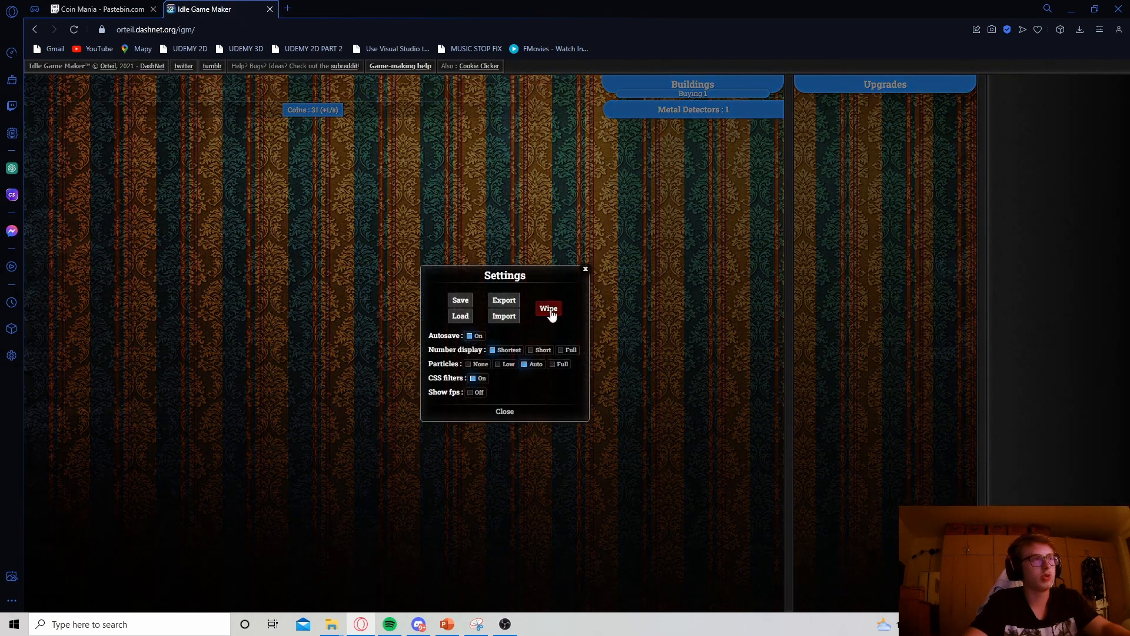
Wipe the game save so coins and detectors reset to zero with the 40-coin price
{"action": "left_click", "coordinate": [547, 307]}
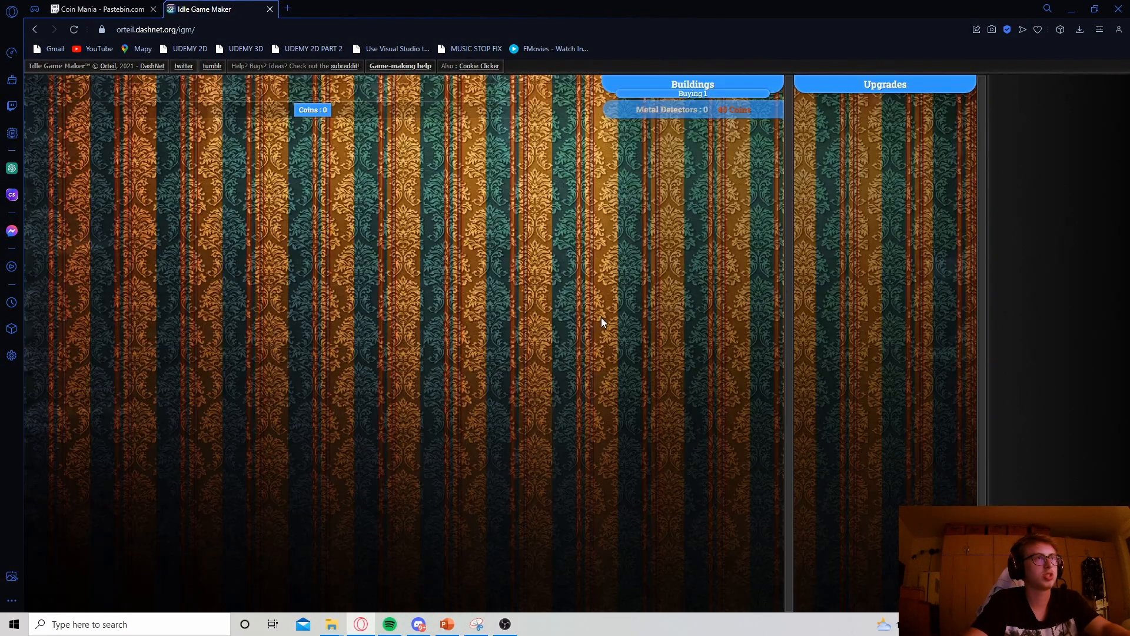
{"action": "mouse_move", "coordinate": [445, 272]}
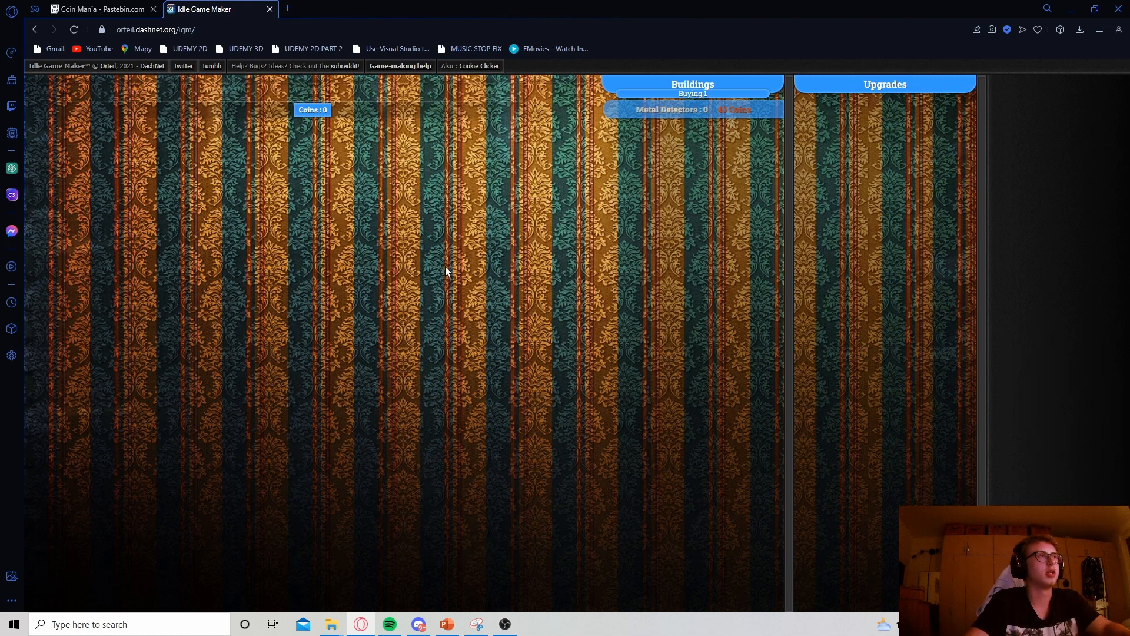
{"action": "mouse_move", "coordinate": [695, 110]}
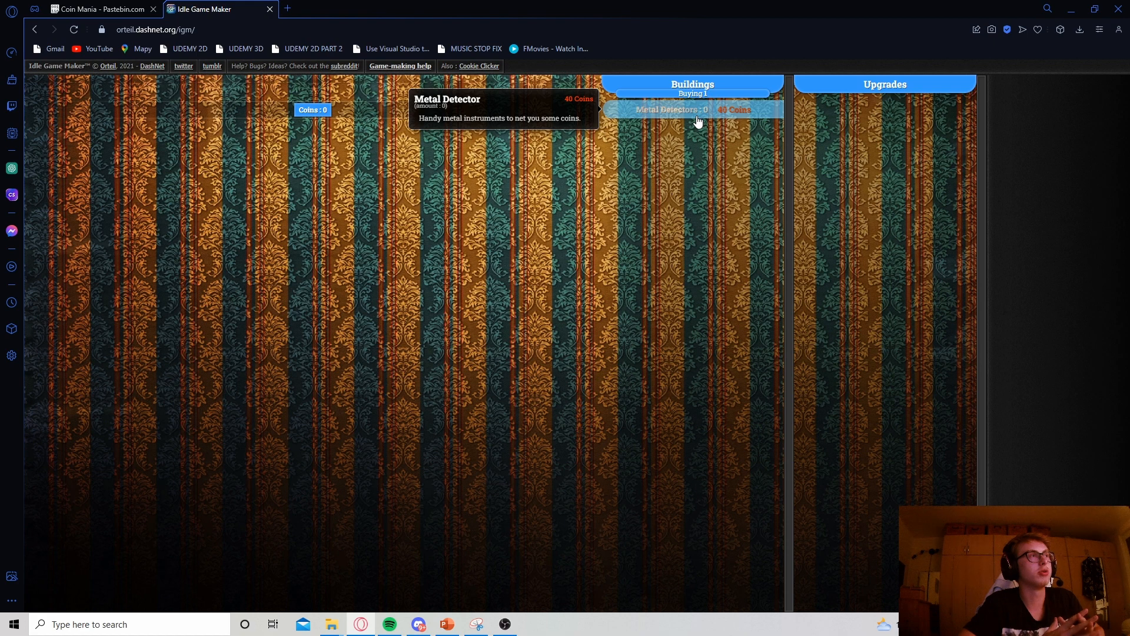
{"action": "mouse_move", "coordinate": [480, 281]}
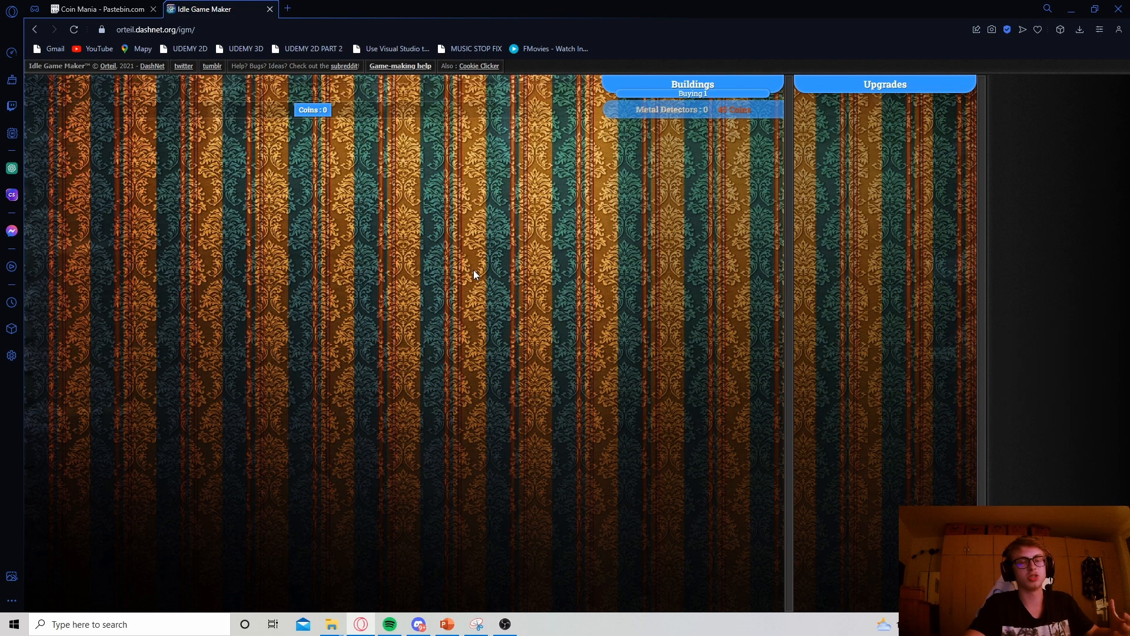
{"action": "mouse_move", "coordinate": [654, 121]}
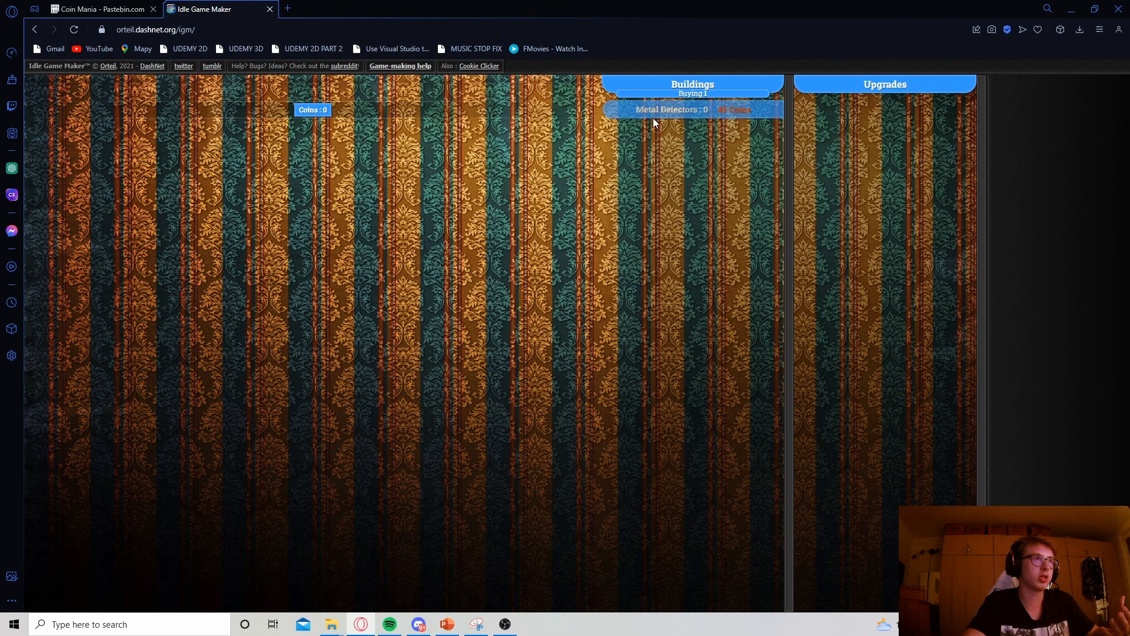
{"action": "mouse_move", "coordinate": [670, 110]}
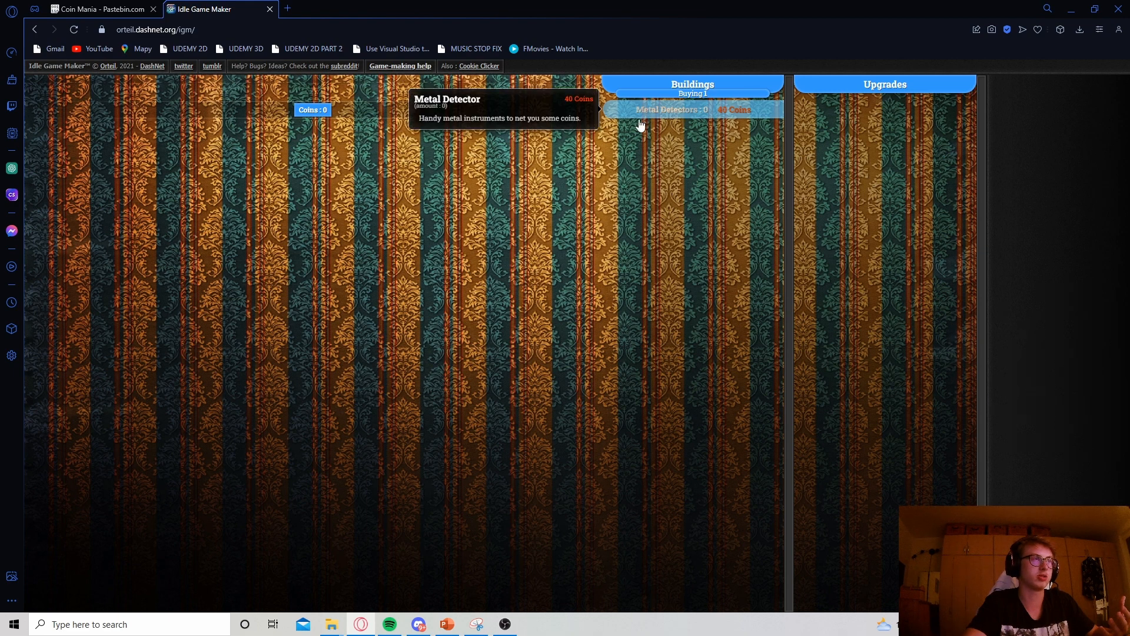
{"action": "mouse_move", "coordinate": [445, 295]}
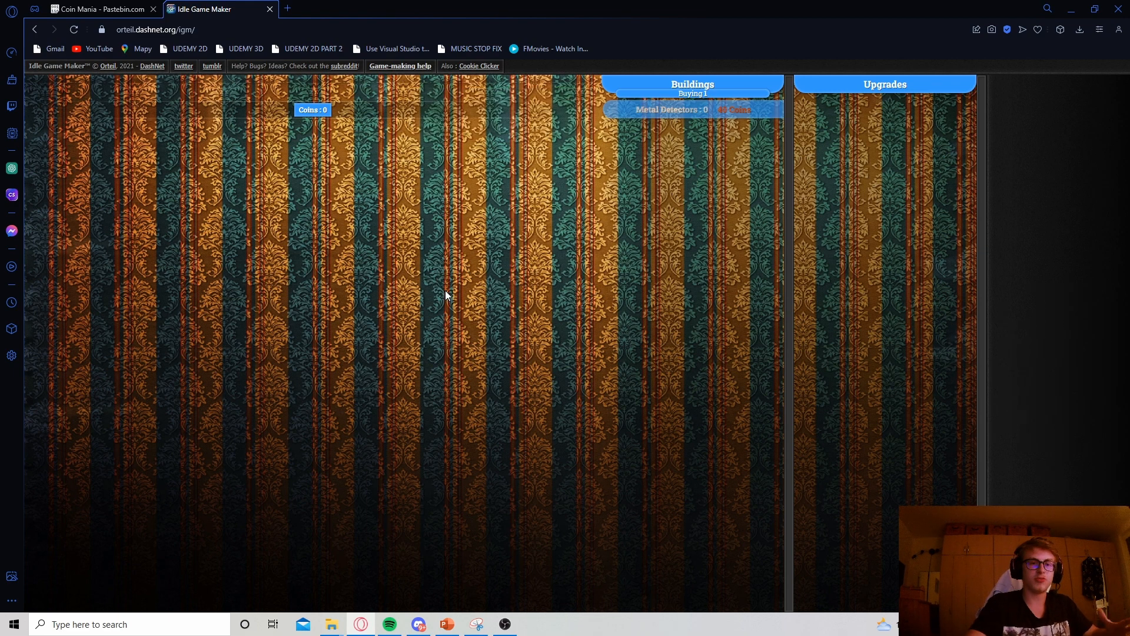
{"action": "mouse_move", "coordinate": [333, 271]}
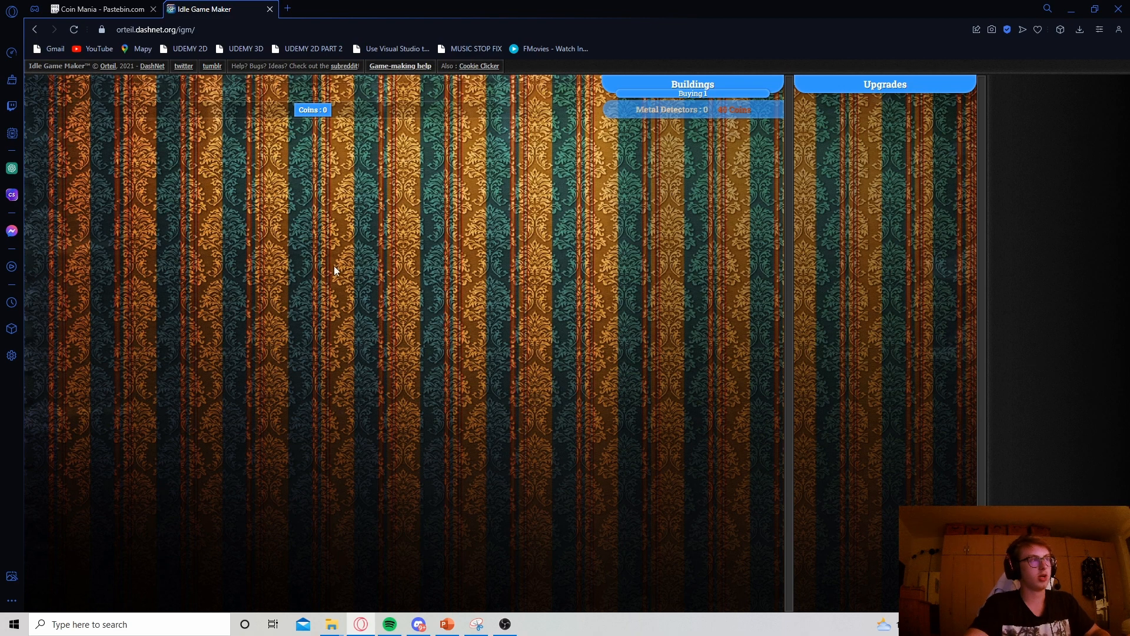
{"action": "mouse_move", "coordinate": [235, 439]}
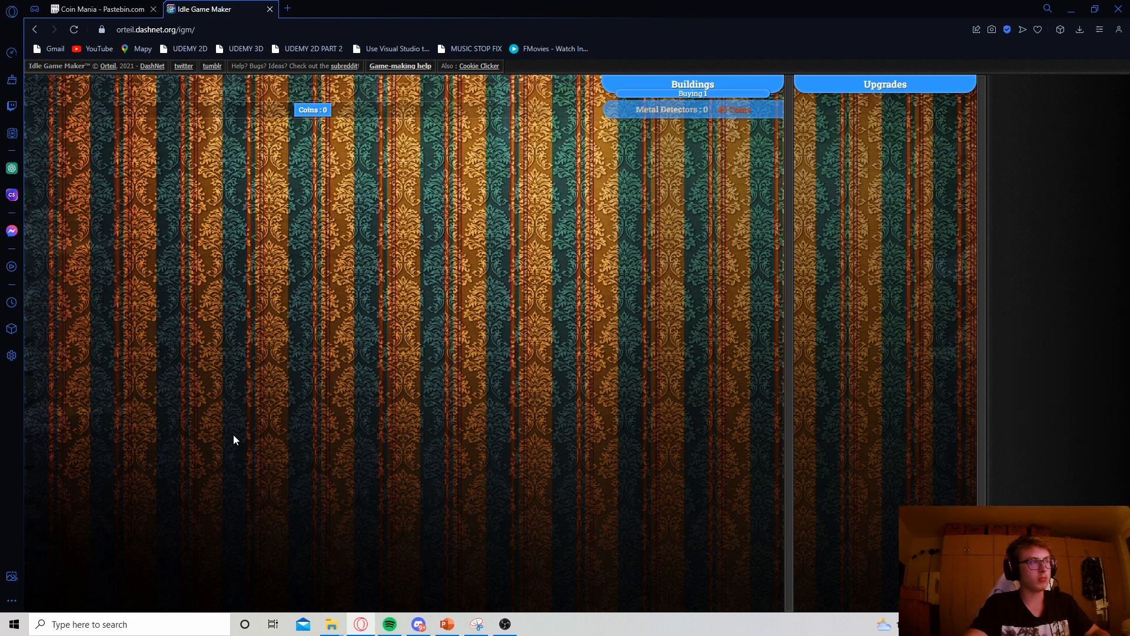
{"action": "mouse_move", "coordinate": [366, 356]}
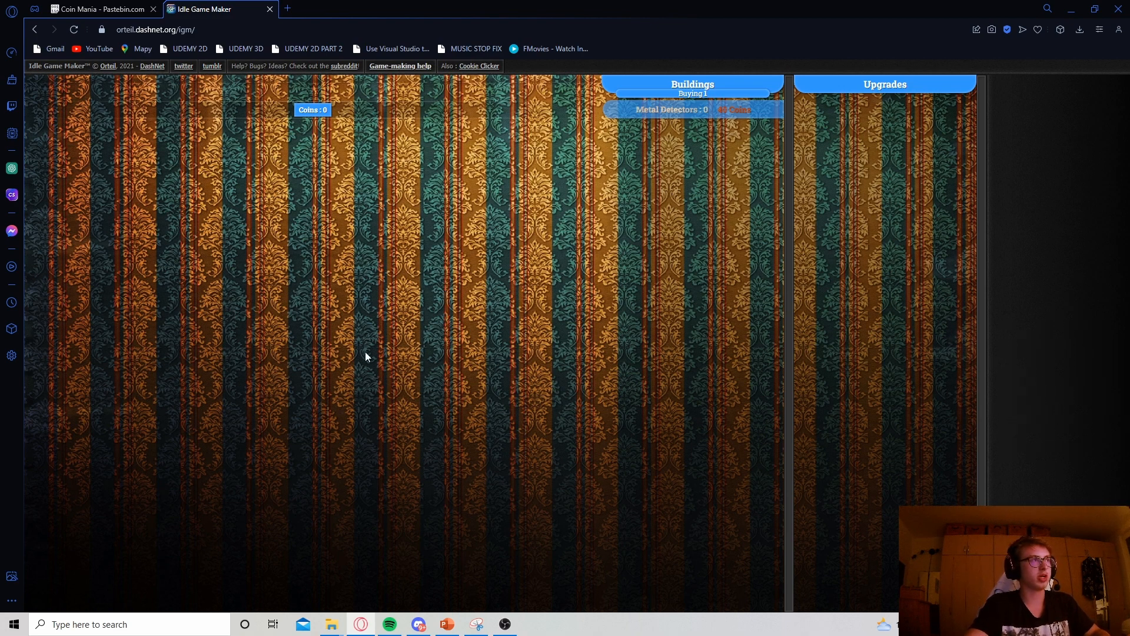
{"action": "mouse_move", "coordinate": [272, 116]}
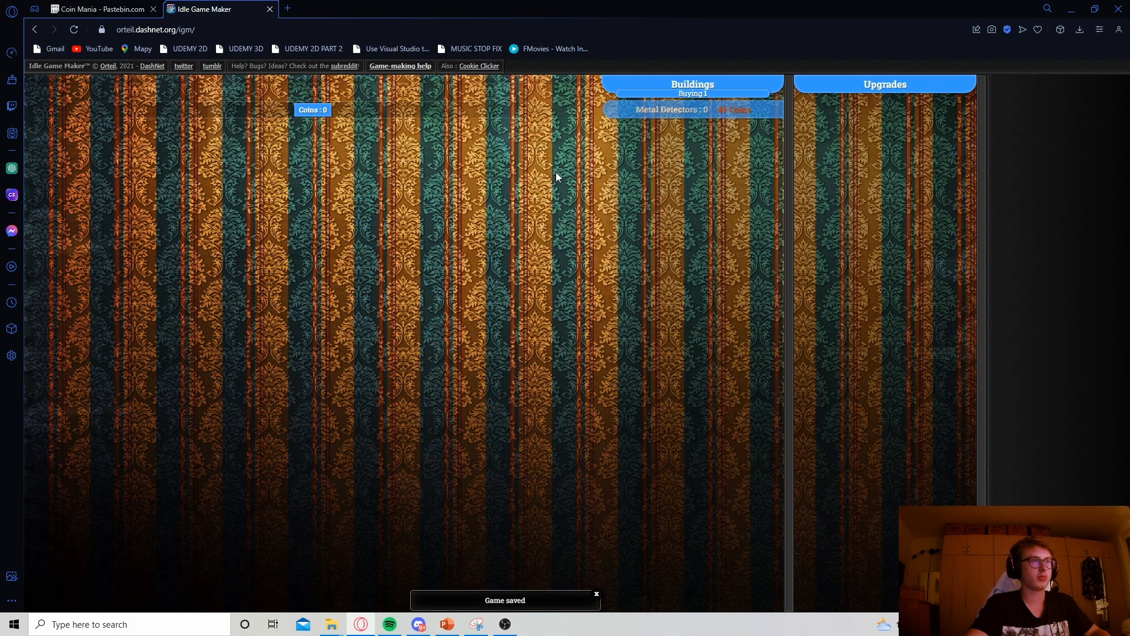
{"action": "mouse_move", "coordinate": [310, 306]}
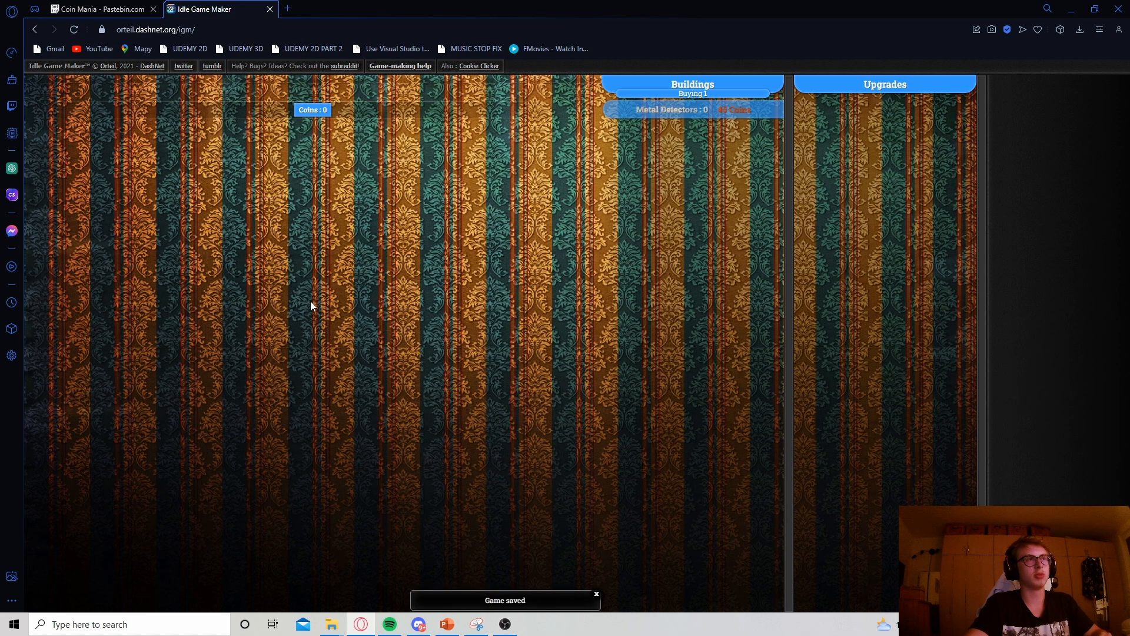
{"action": "mouse_move", "coordinate": [673, 110]}
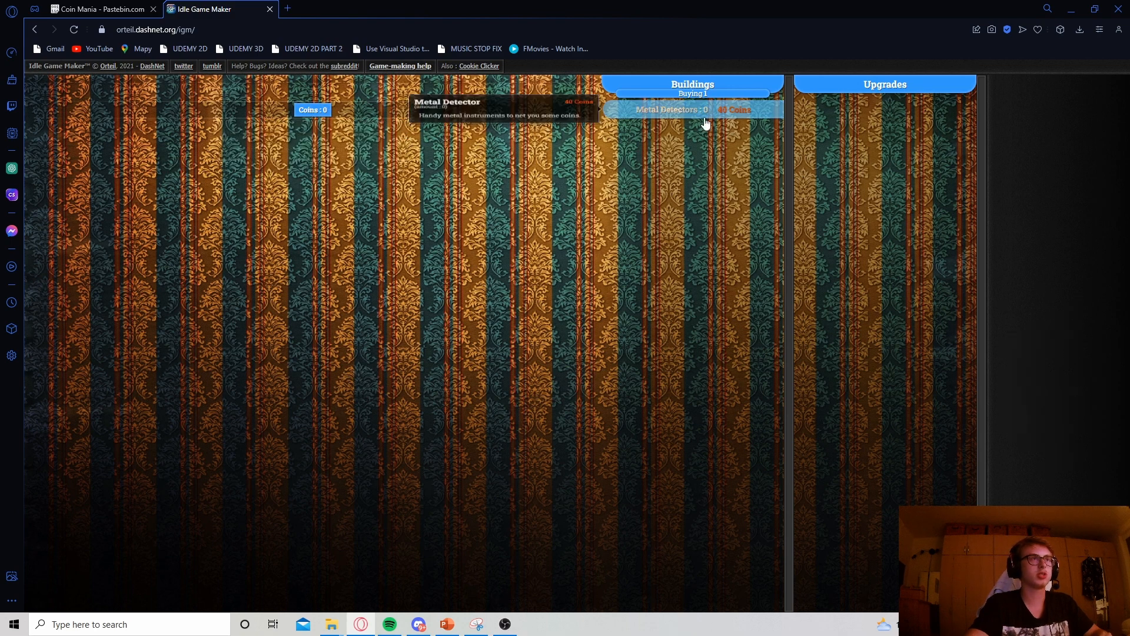
{"action": "mouse_move", "coordinate": [716, 272]}
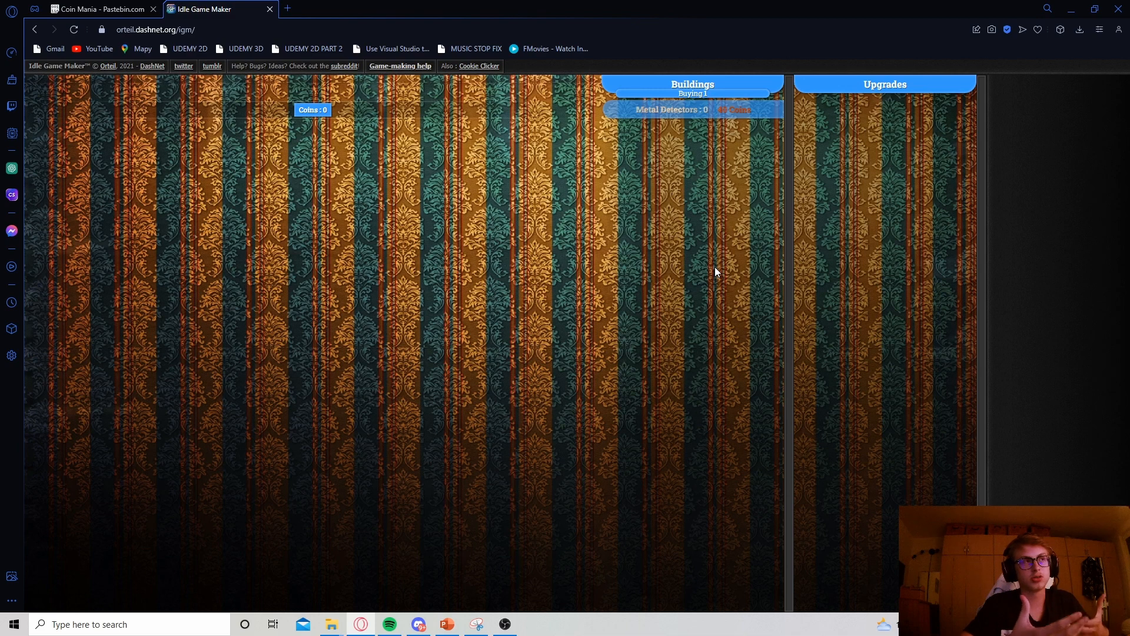
{"action": "mouse_move", "coordinate": [584, 495]}
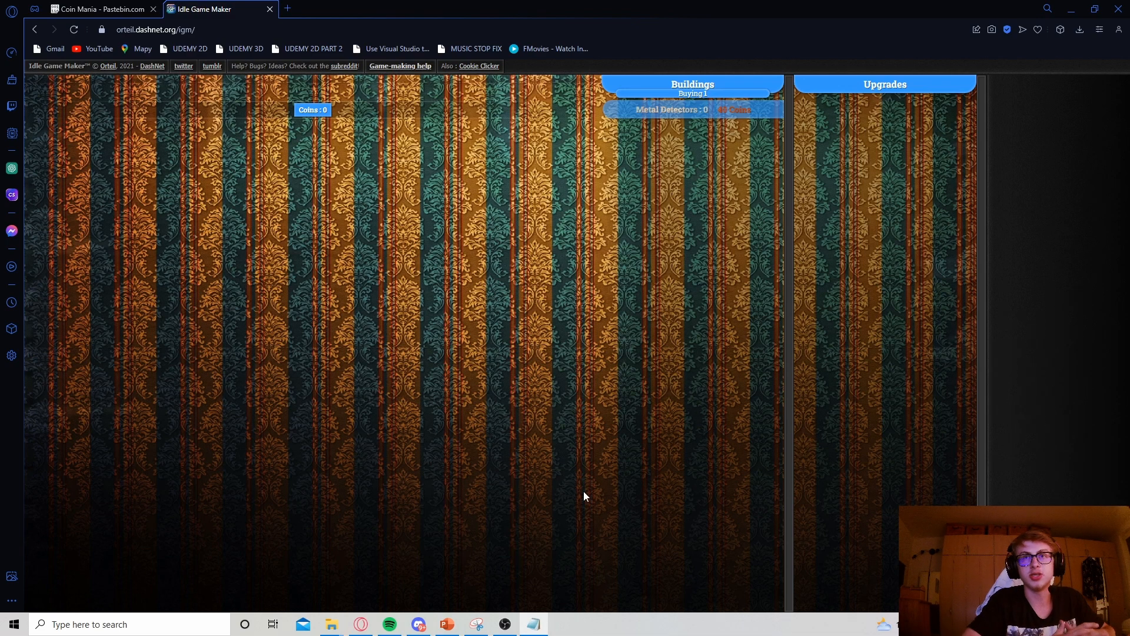